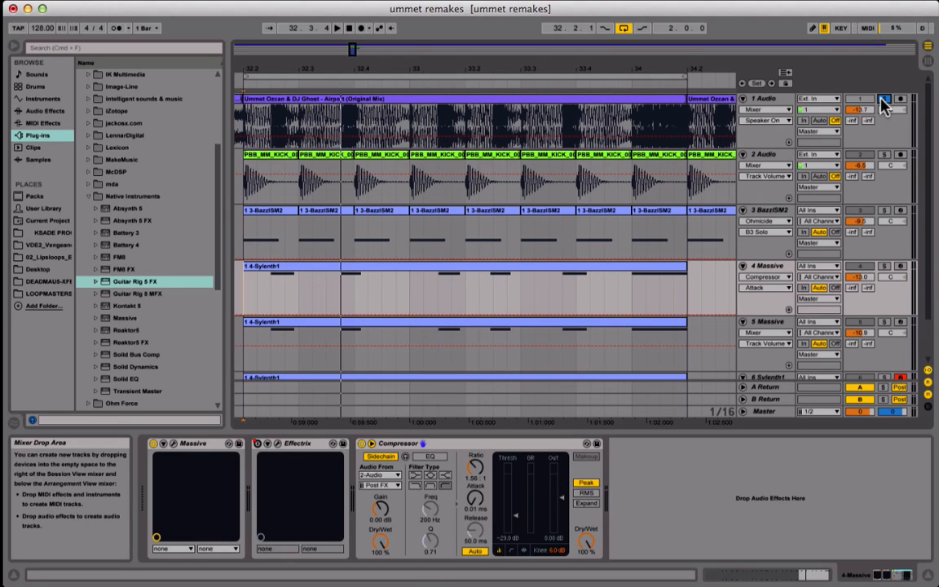
Step: Solo track 5 Massive so its pad layer plays alone
left_click(336, 27)
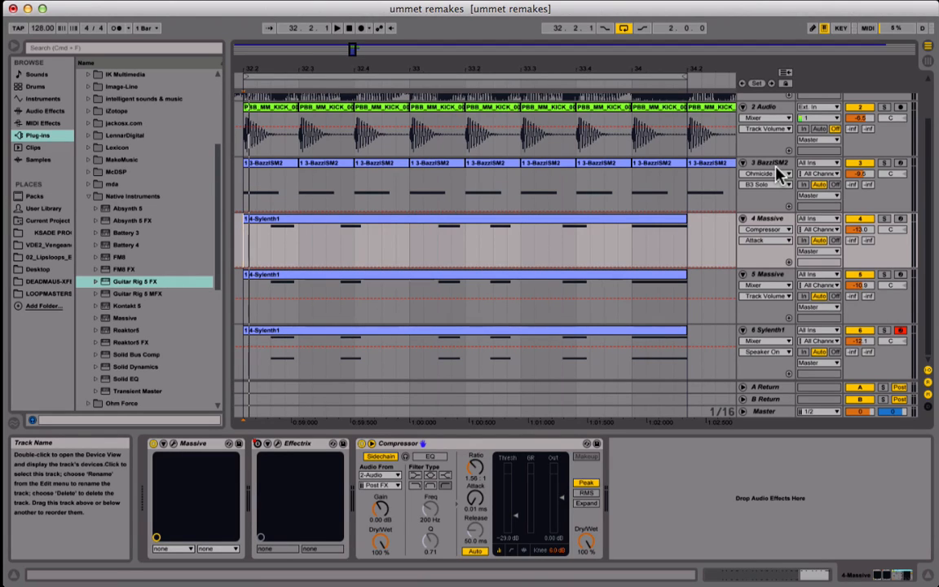
mouse_move(887, 230)
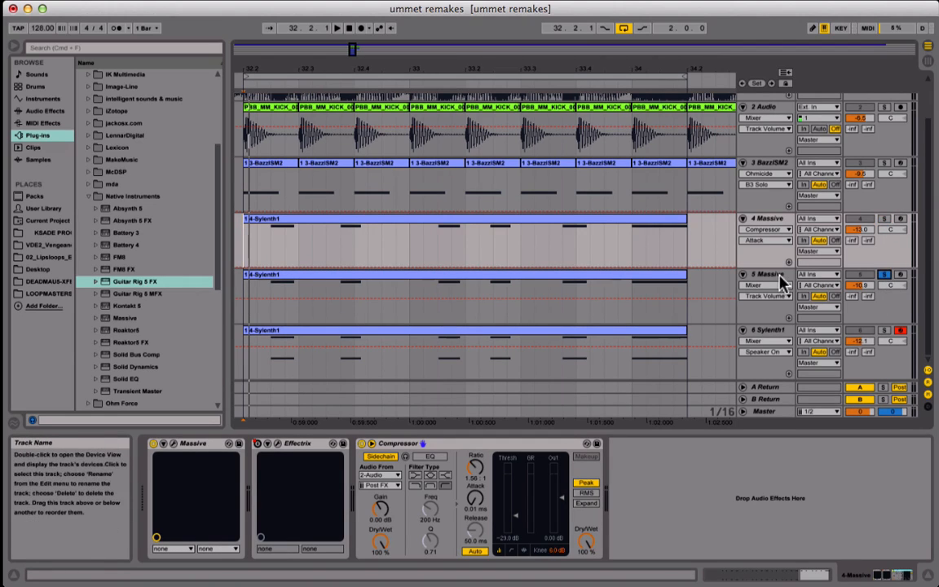
Step: Select track 5 Massive and toggle solo on tracks 4 and 5 Massive
left_click(766, 273)
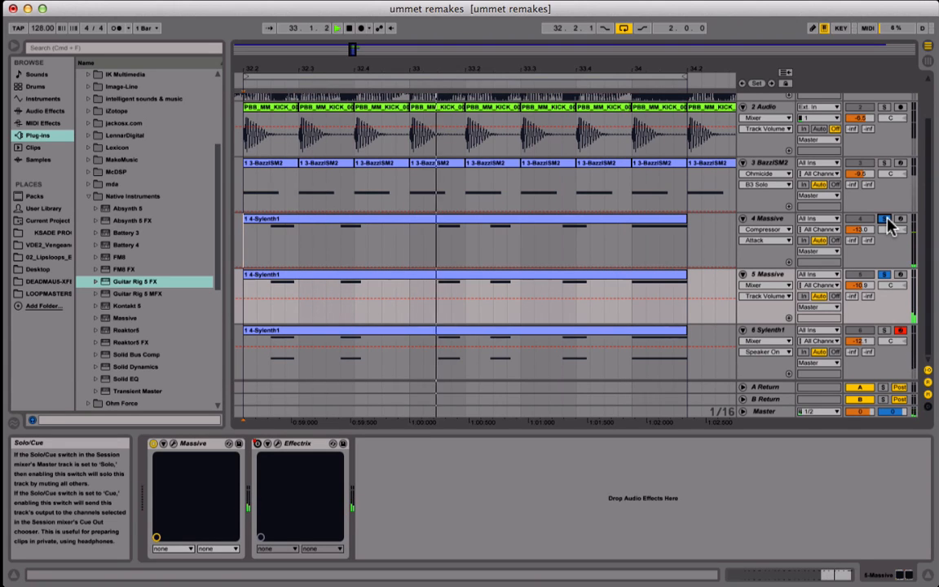
left_click(883, 217)
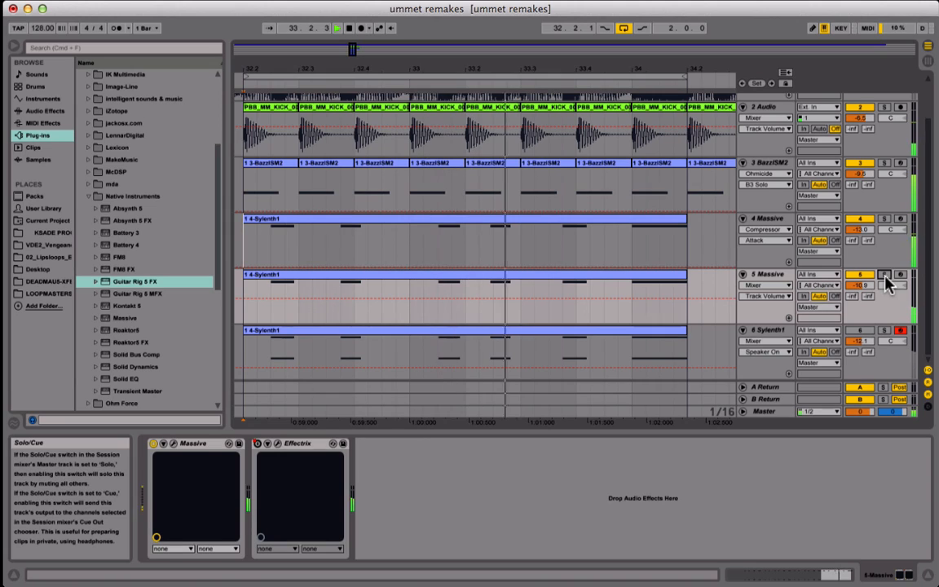
left_click(391, 281)
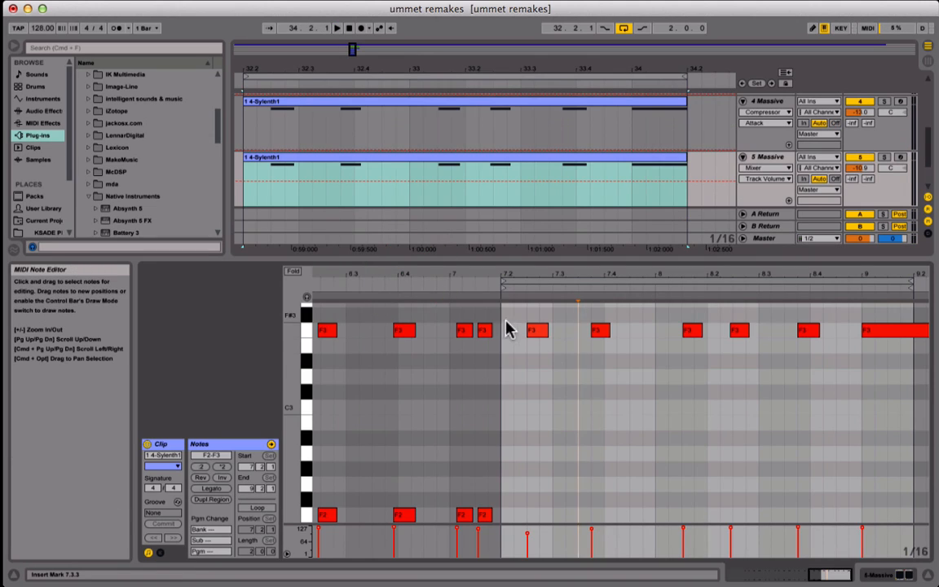
Step: Select the Airport reference clip on track 1 to show its EQ Eight
left_click(537, 330)
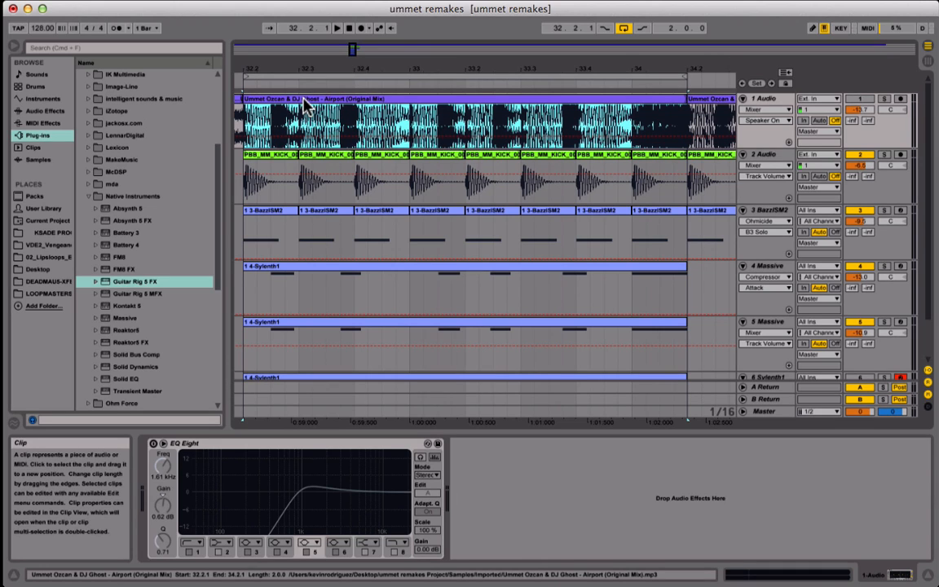
mouse_move(452, 110)
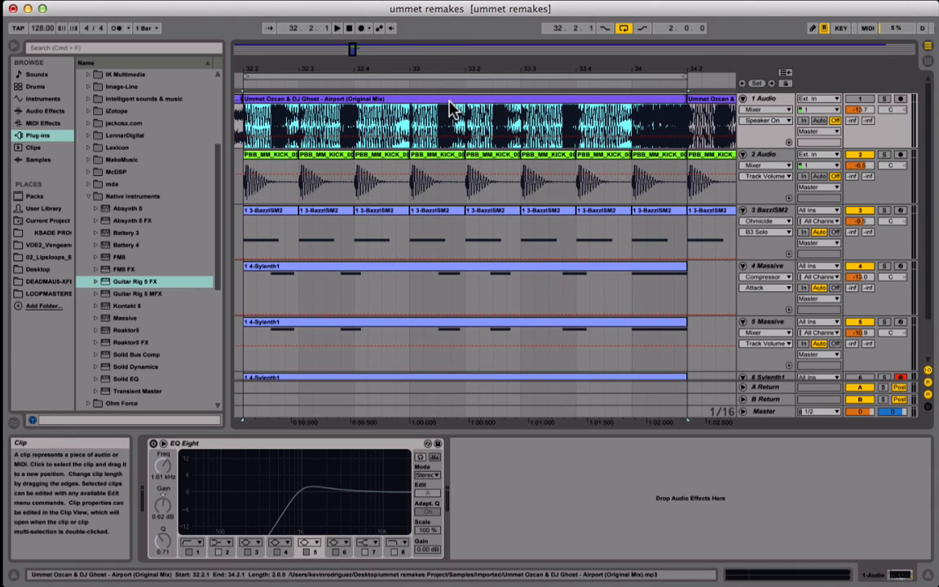
Step: Open the Airport audio clip's context menu showing convert-to-MIDI options
right_click(448, 110)
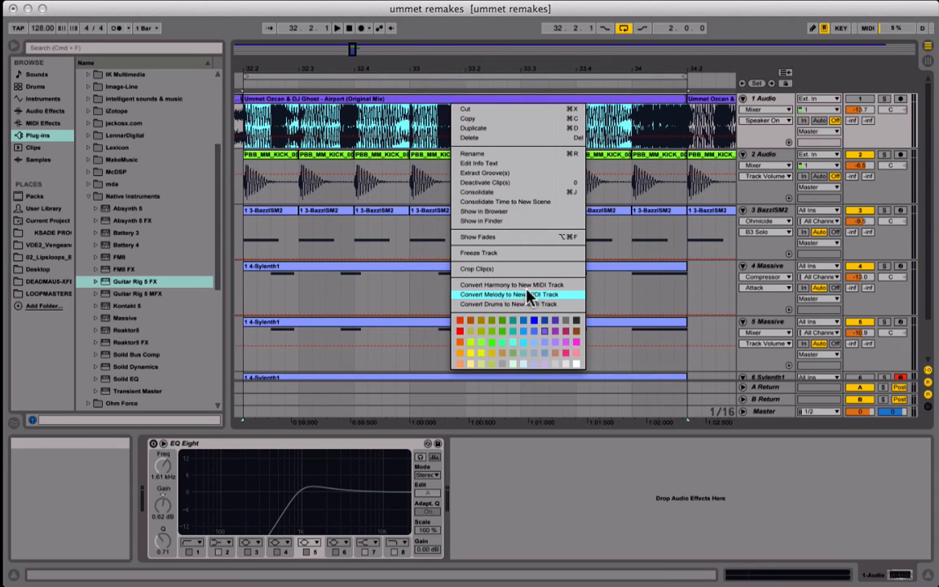
mouse_move(518, 283)
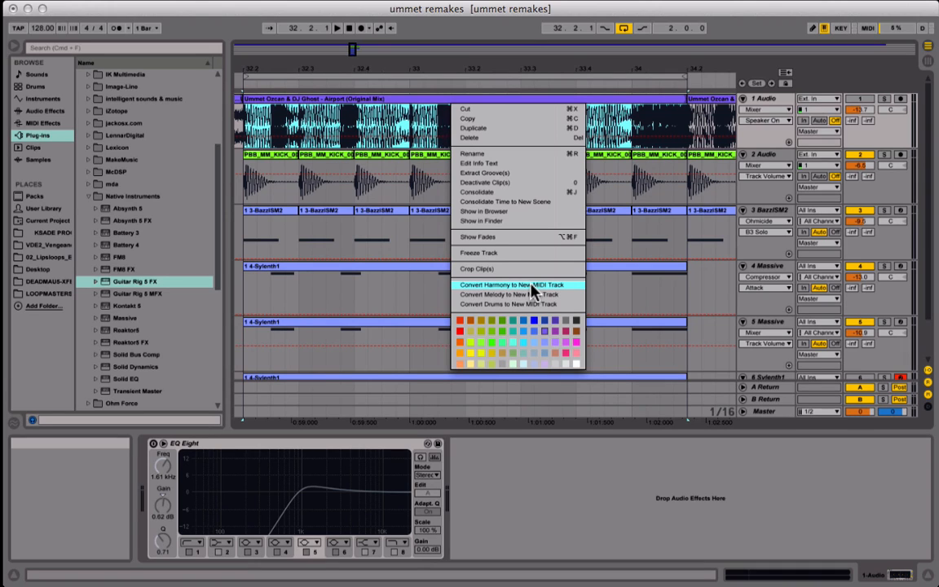
mouse_move(514, 294)
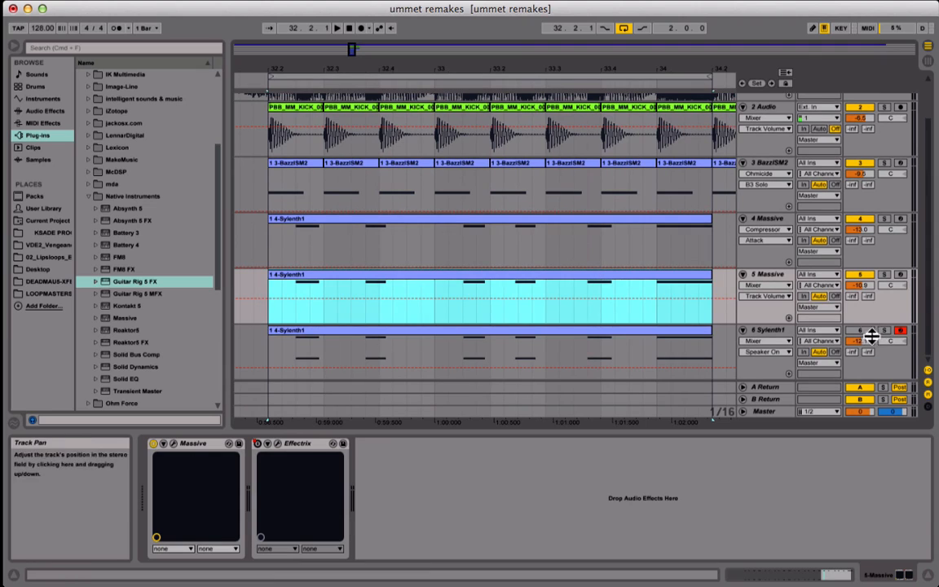
left_click(767, 330)
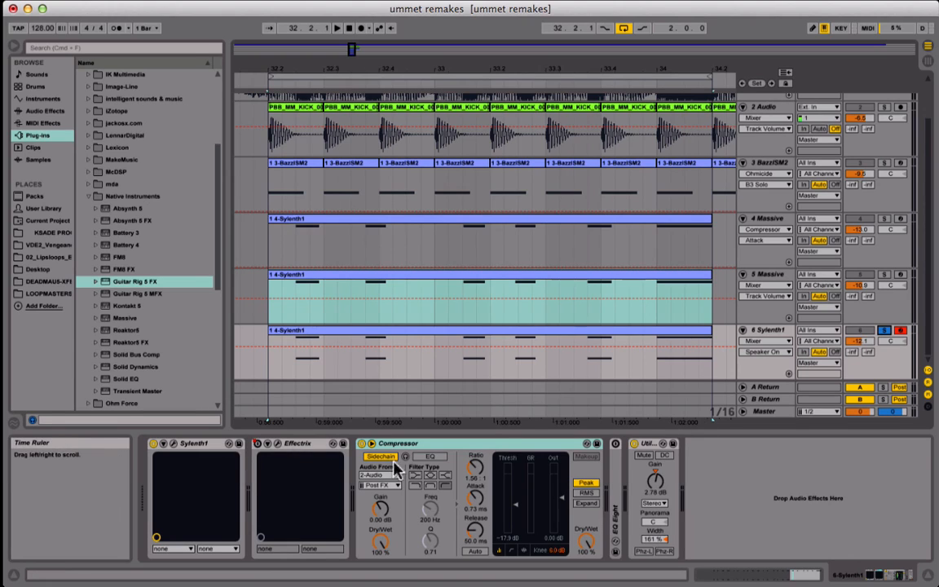
mouse_move(441, 481)
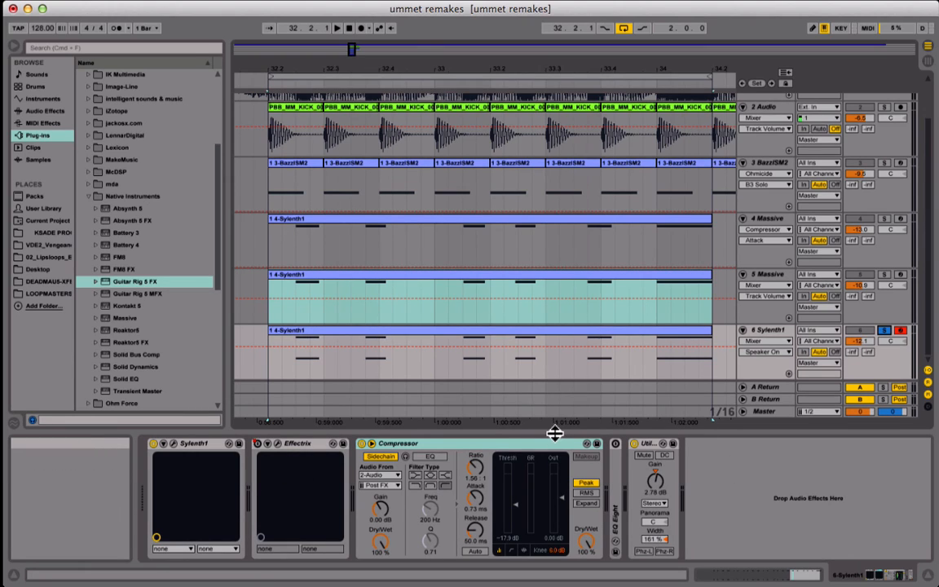
left_click(336, 28)
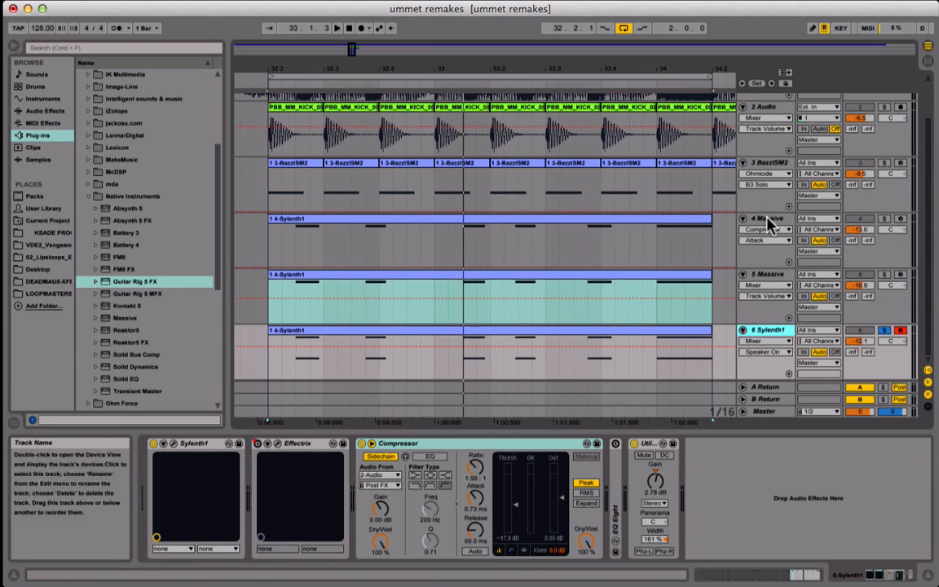
left_click(764, 218)
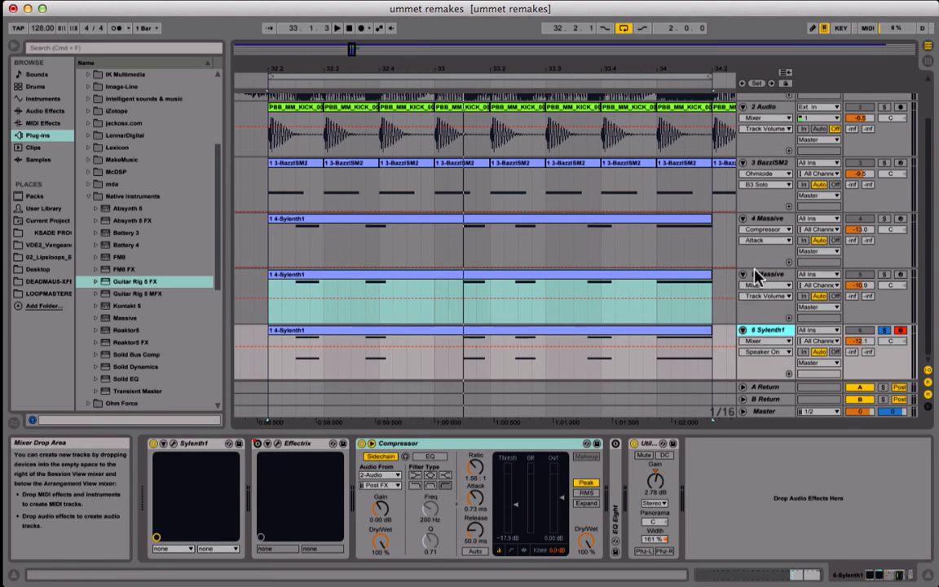
left_click(765, 274)
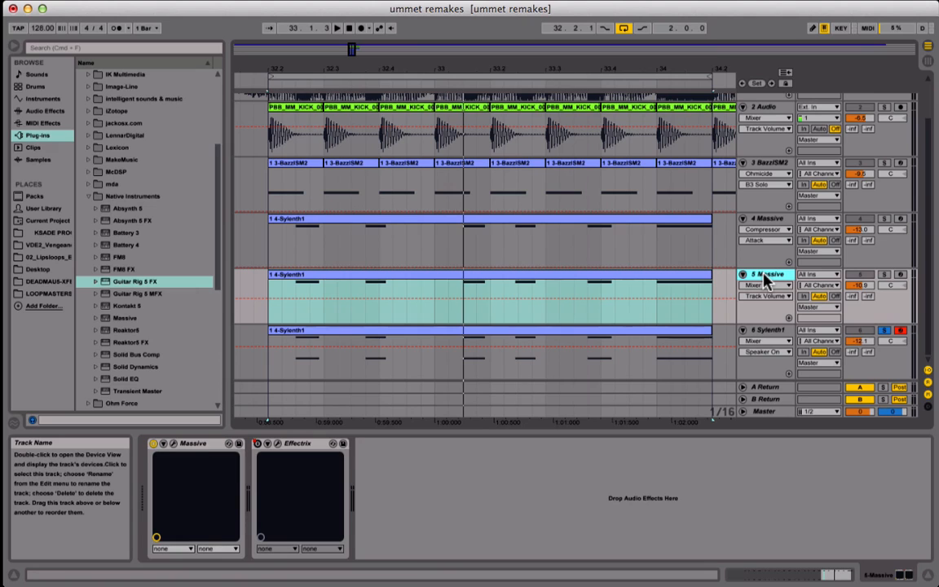
mouse_move(848, 279)
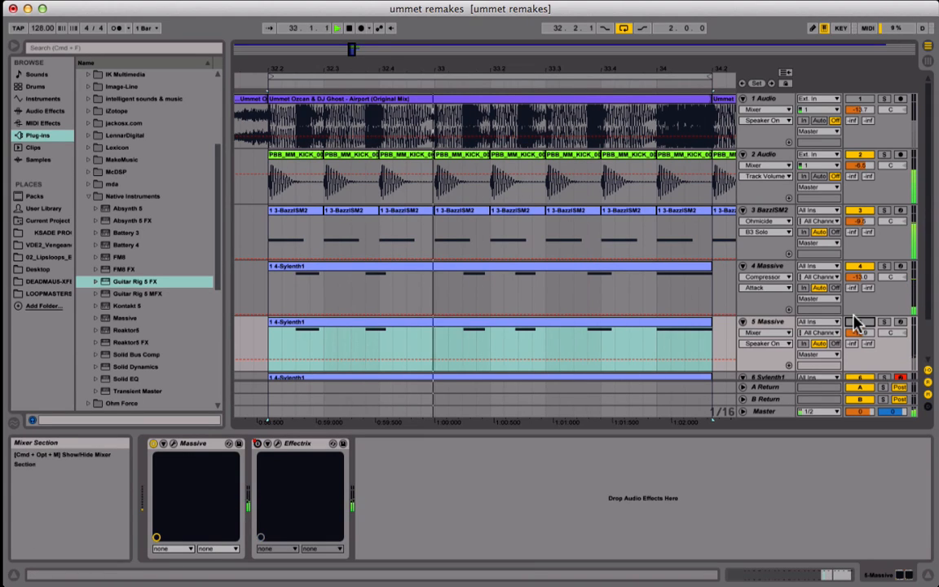
left_click(861, 322)
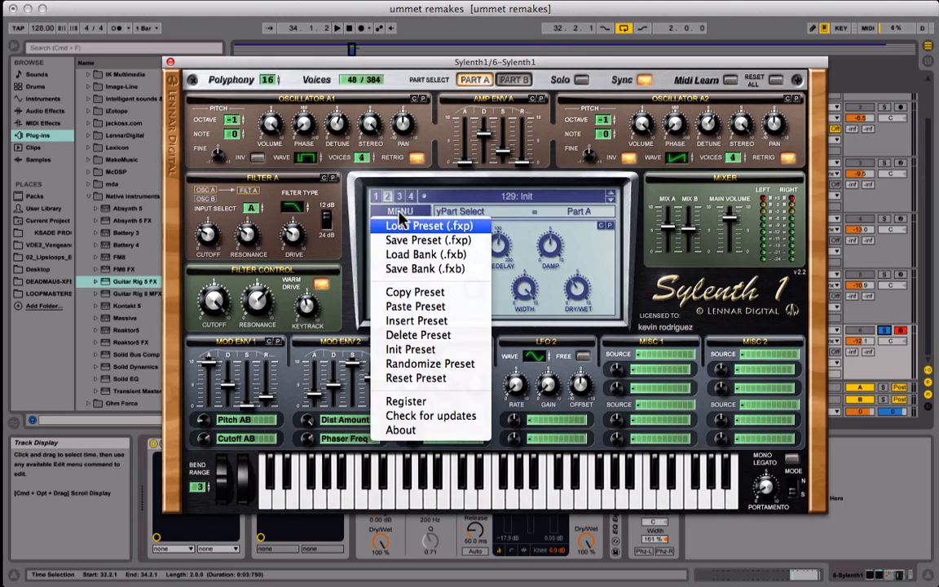
mouse_move(425, 350)
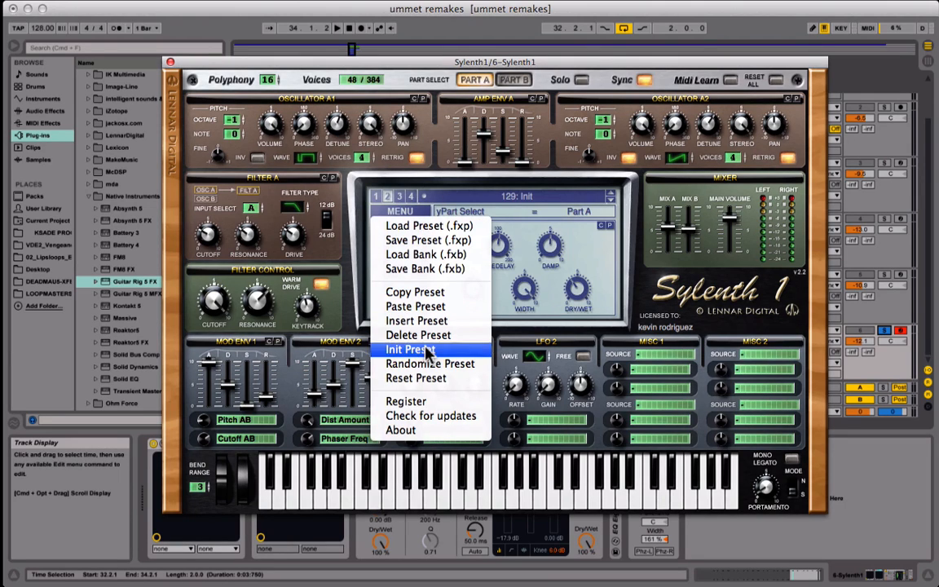
Step: Load Sylenth1's Init Preset, giving the 129: Init patch
left_click(410, 349)
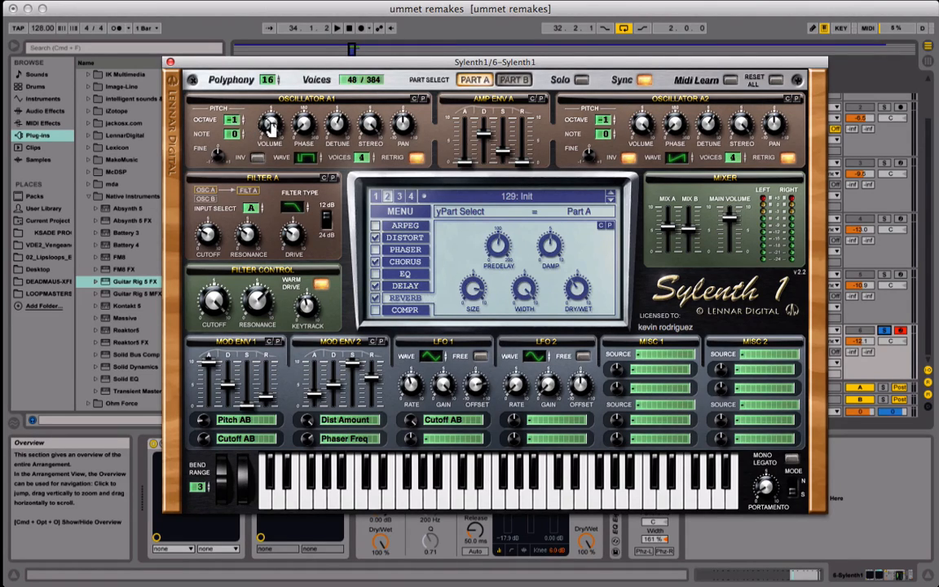
Step: Set oscillator A1 detune to 5.76 and stereo to 10.00
left_click(305, 157)
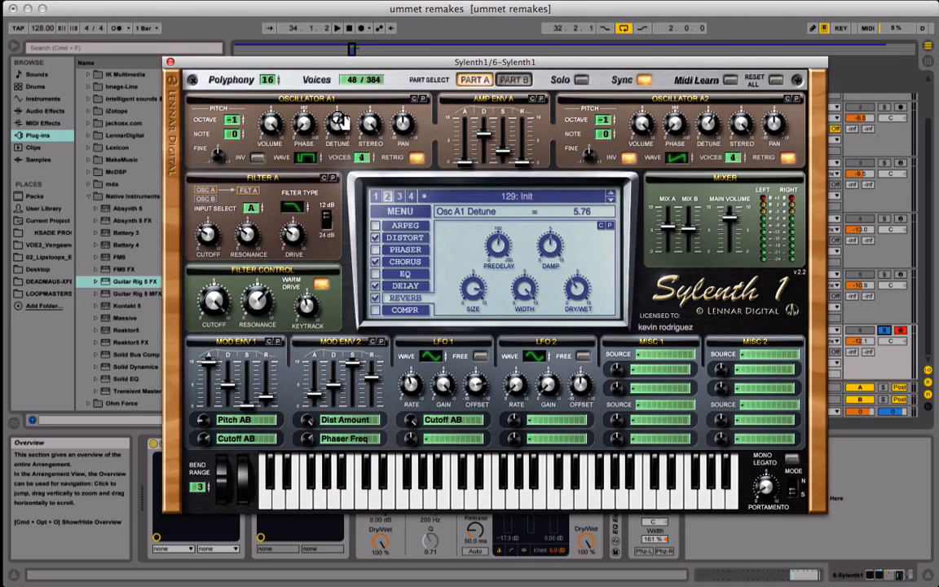
mouse_move(581, 225)
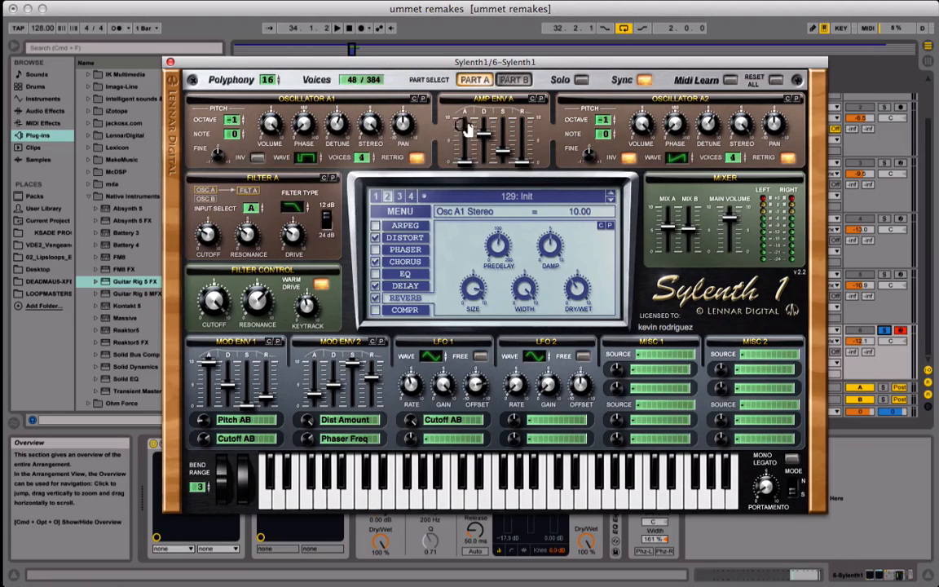
mouse_move(514, 106)
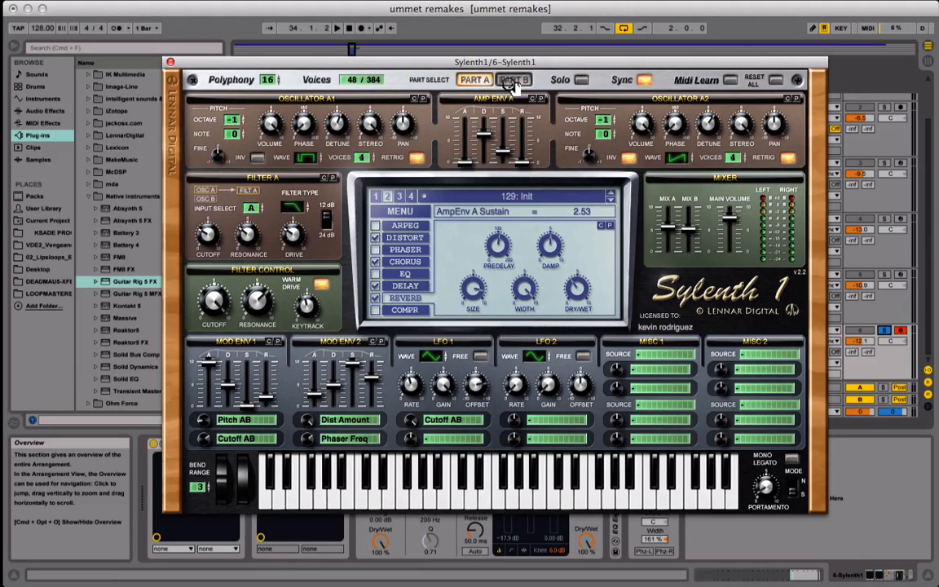
Step: Drag the Amp Env A sustain slider down to 2.53
left_click(514, 79)
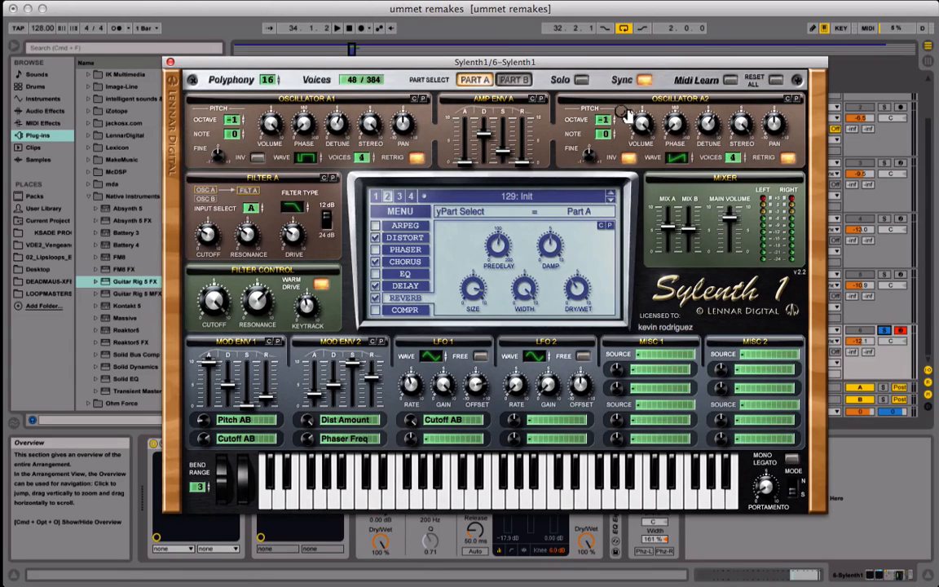
mouse_move(679, 112)
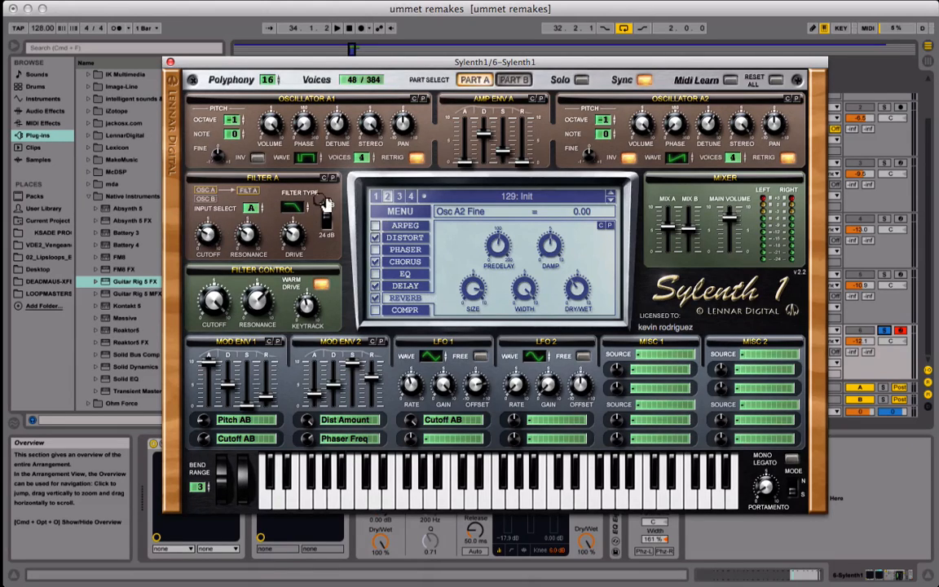
Step: Switch Filter A's slope setting
left_click(294, 211)
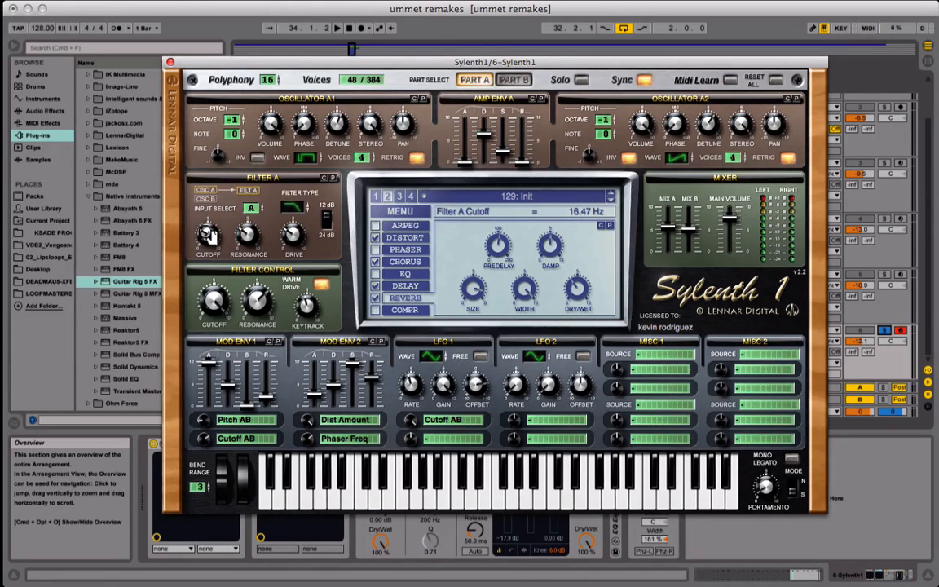
Step: Turn Filter A cutoff down to 16.47 Hz and drive to 2.95
left_click(249, 237)
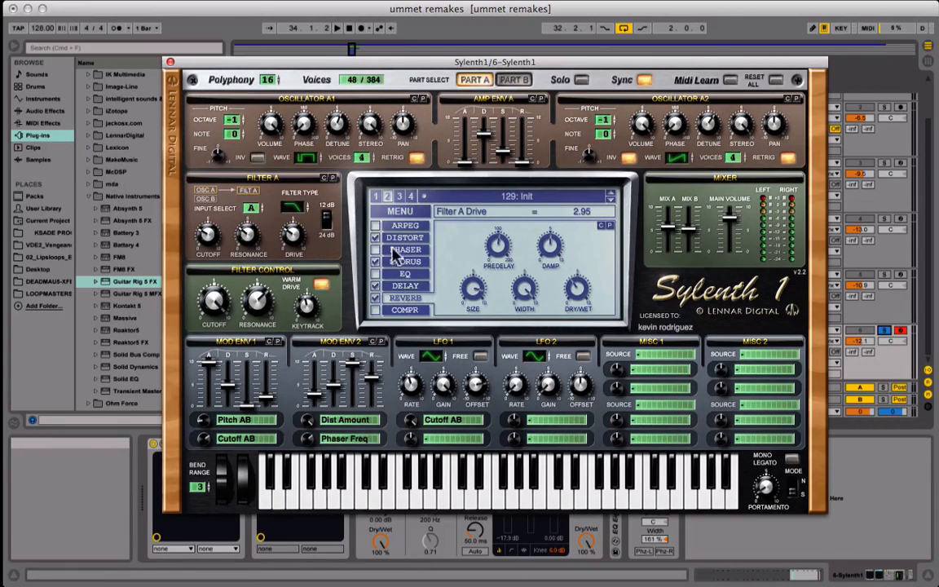
Step: On Part B, set oscillator B1 to QPulse with detune 5.24
left_click(513, 80)
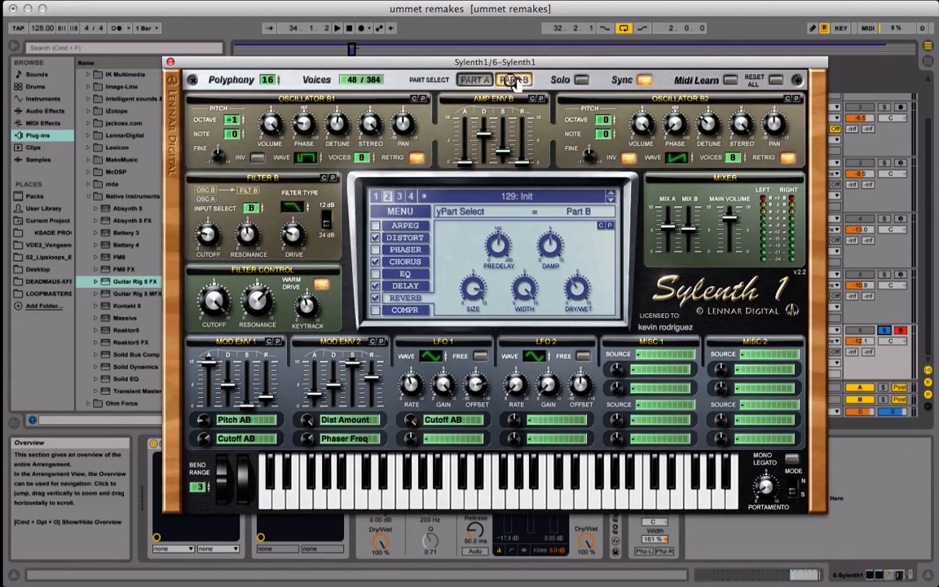
left_click(475, 80)
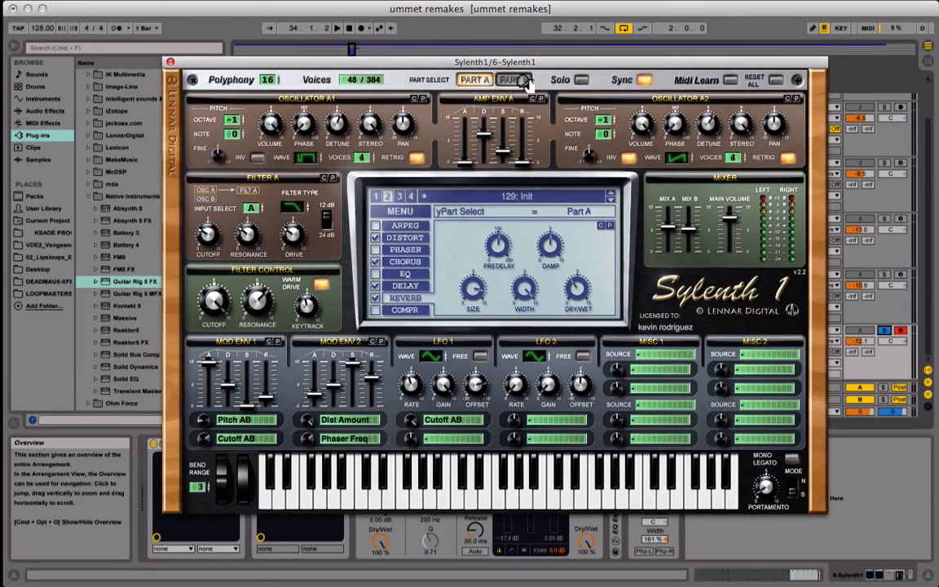
left_click(513, 79)
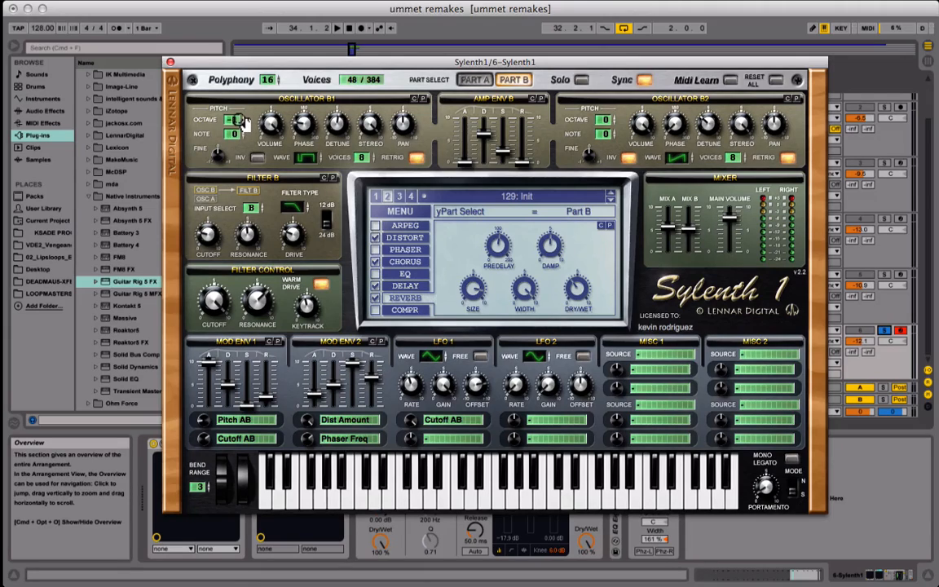
left_click(236, 120)
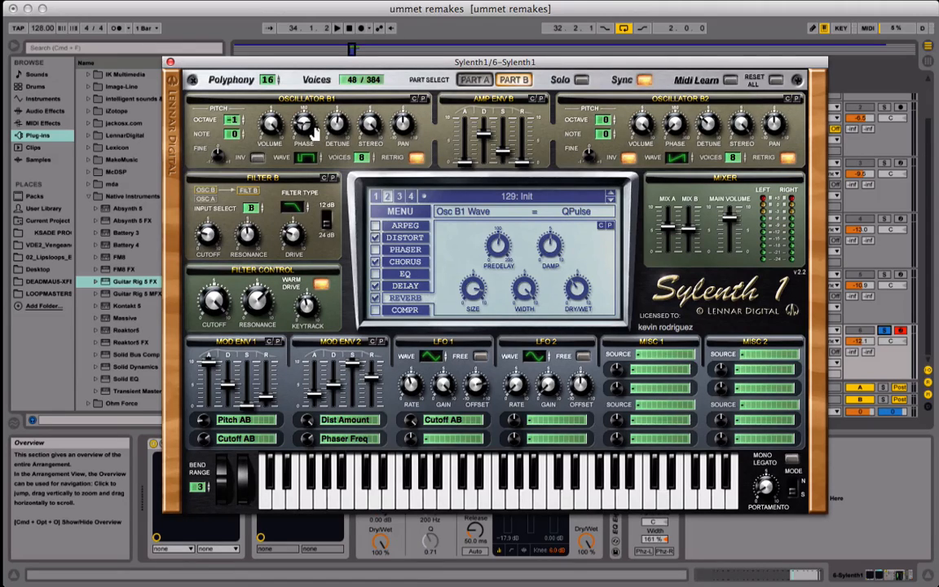
left_click(304, 122)
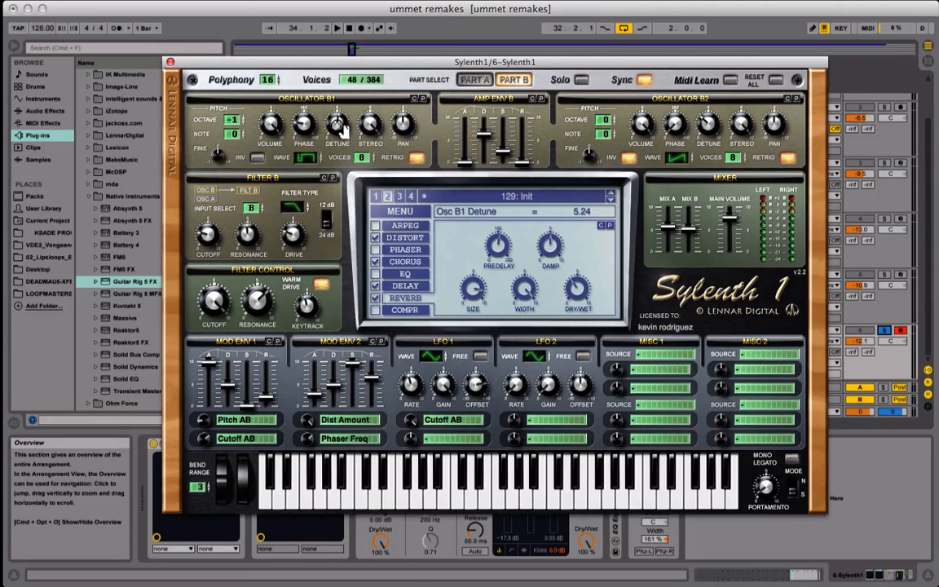
mouse_move(447, 130)
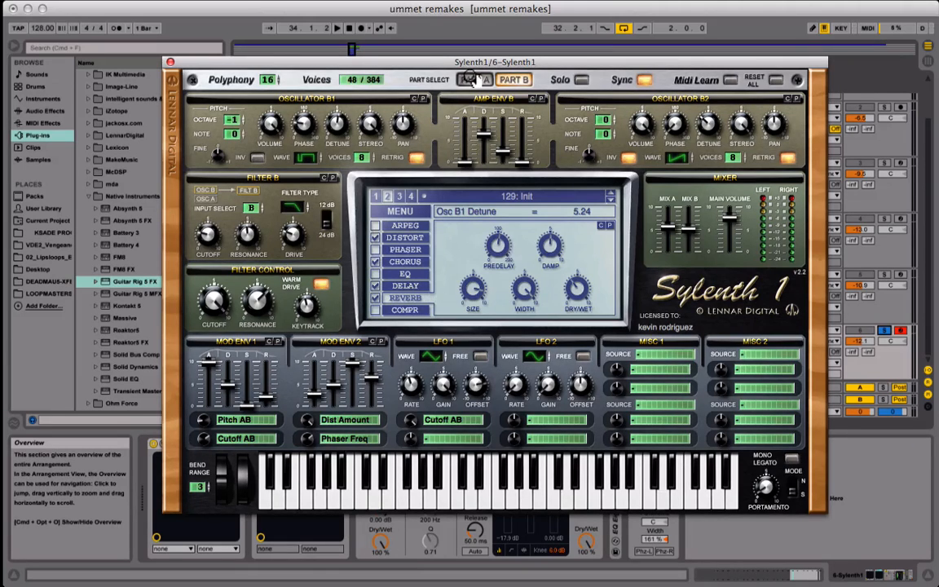
left_click(474, 79)
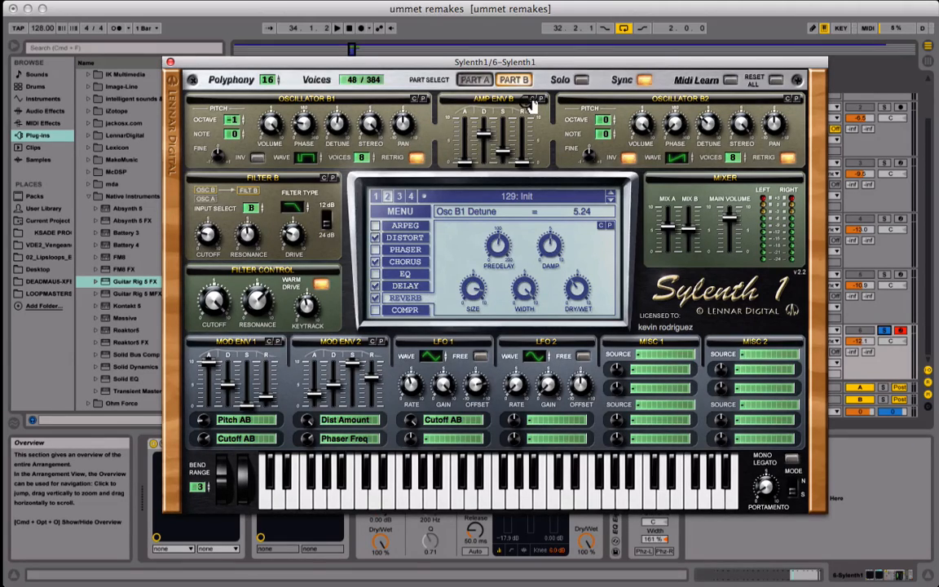
mouse_move(334, 194)
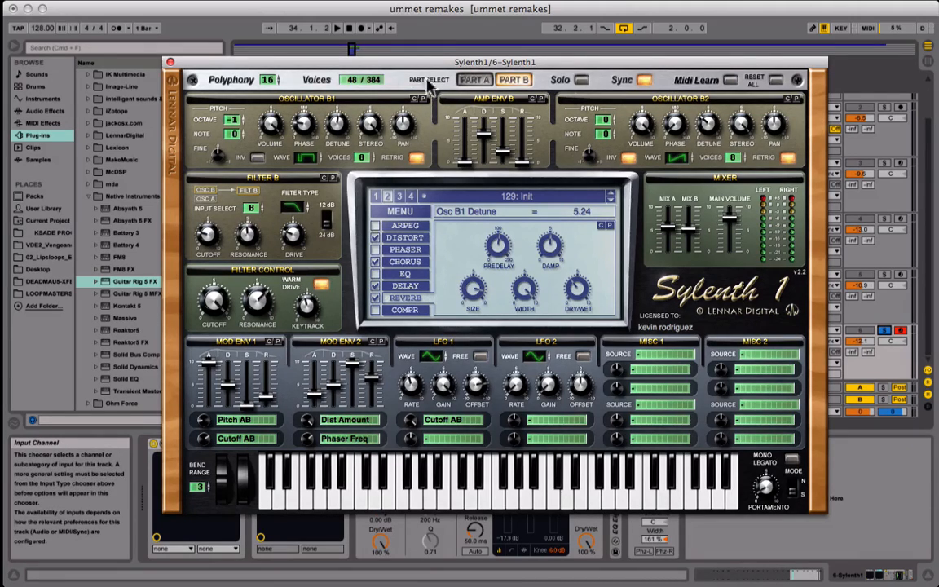
mouse_move(632, 110)
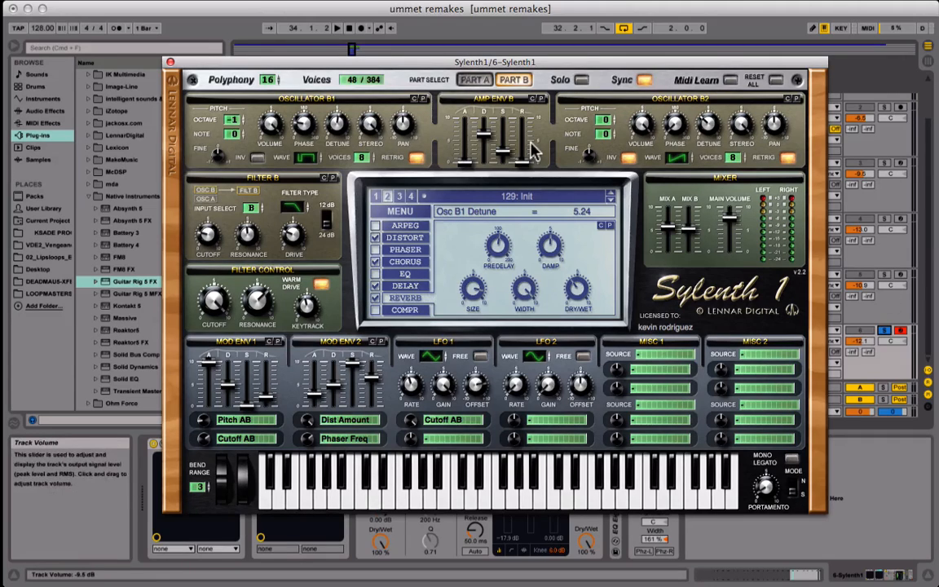
mouse_move(618, 110)
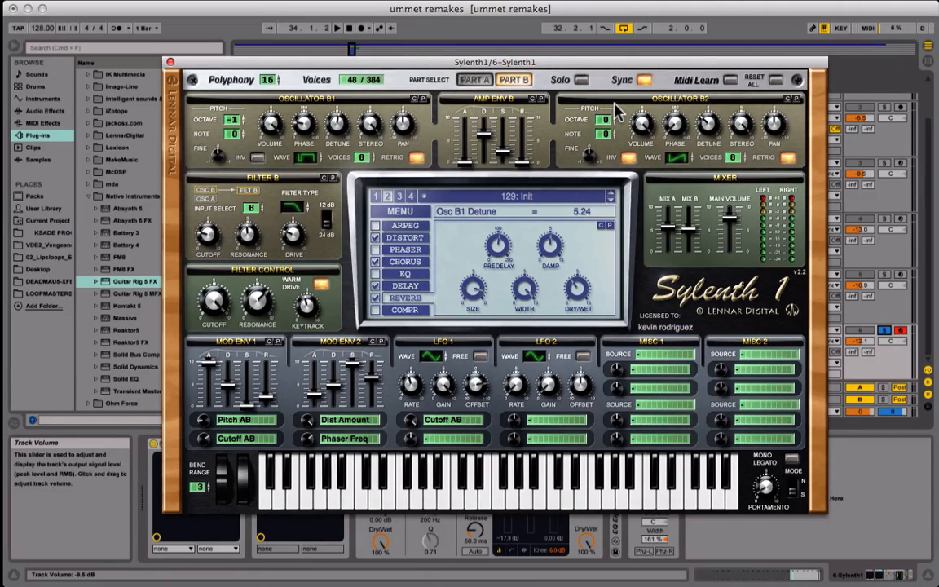
mouse_move(632, 167)
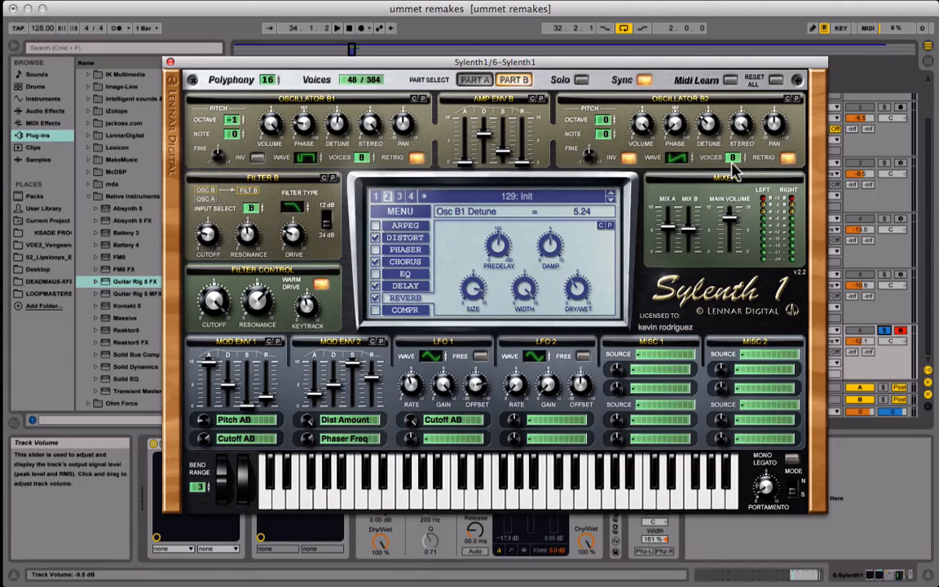
mouse_move(689, 110)
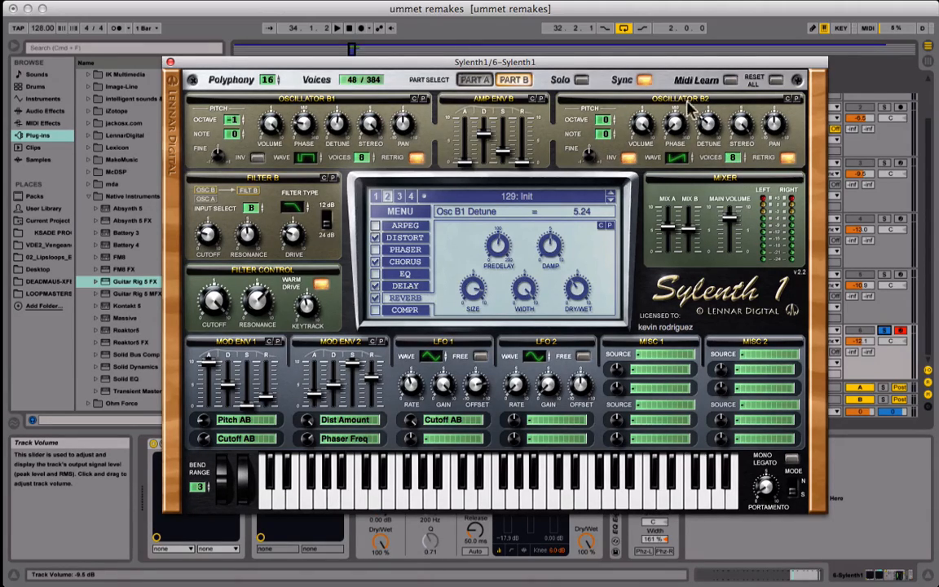
left_click(707, 121)
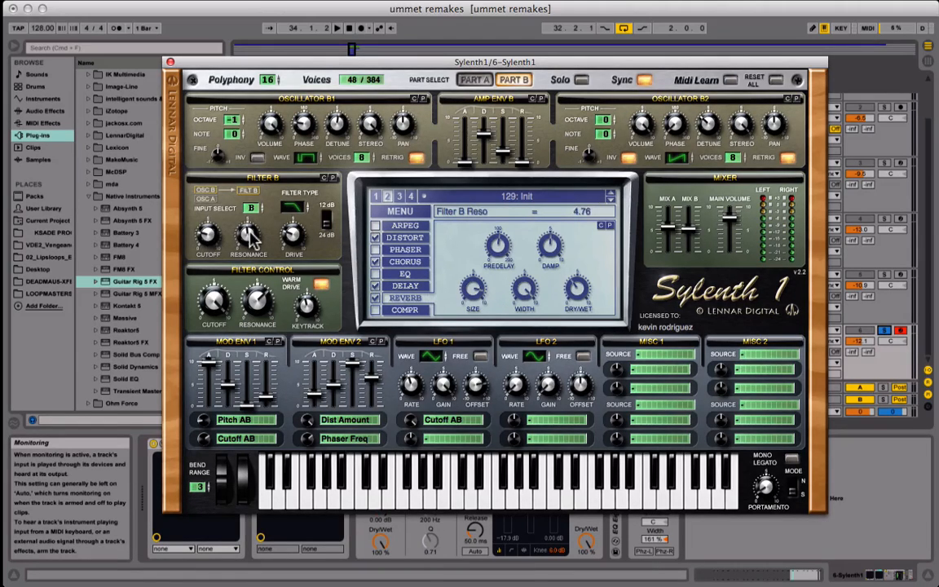
mouse_move(301, 240)
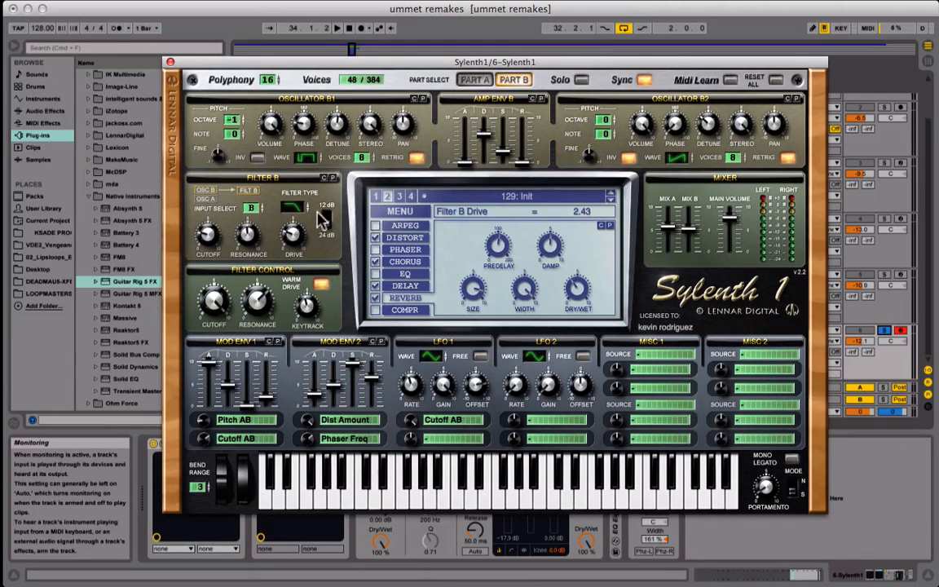
mouse_move(282, 285)
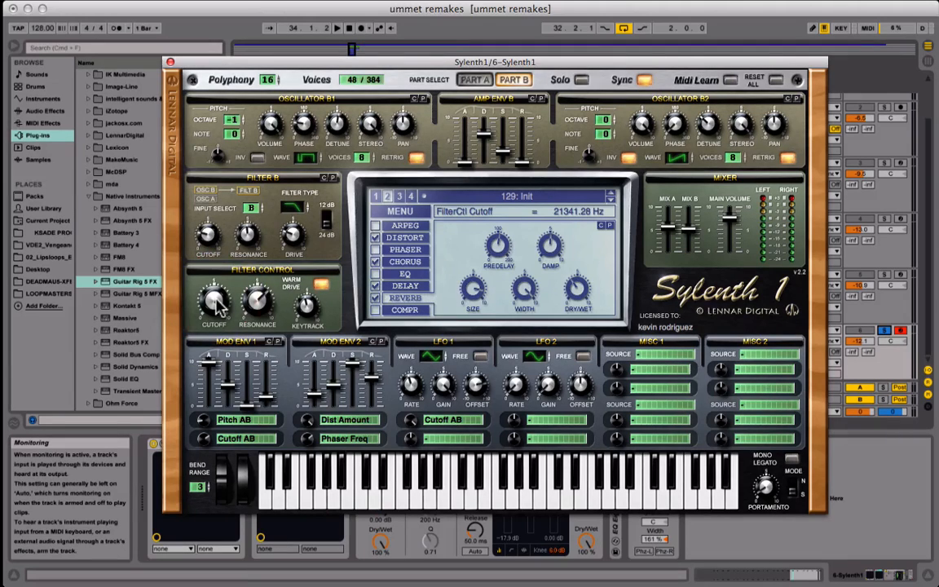
mouse_move(286, 306)
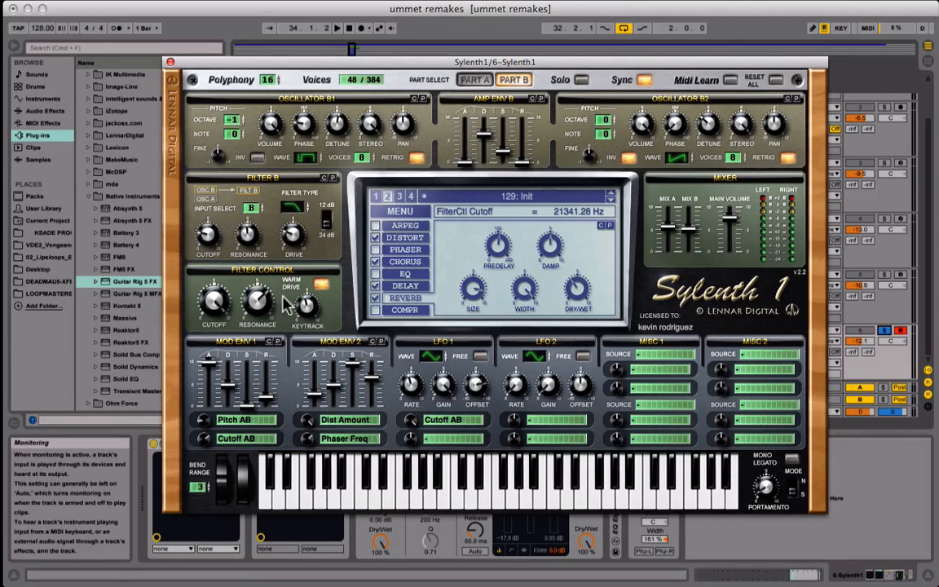
Step: Set Sylenth1's filter keytrack amount to 4.52
left_click(257, 302)
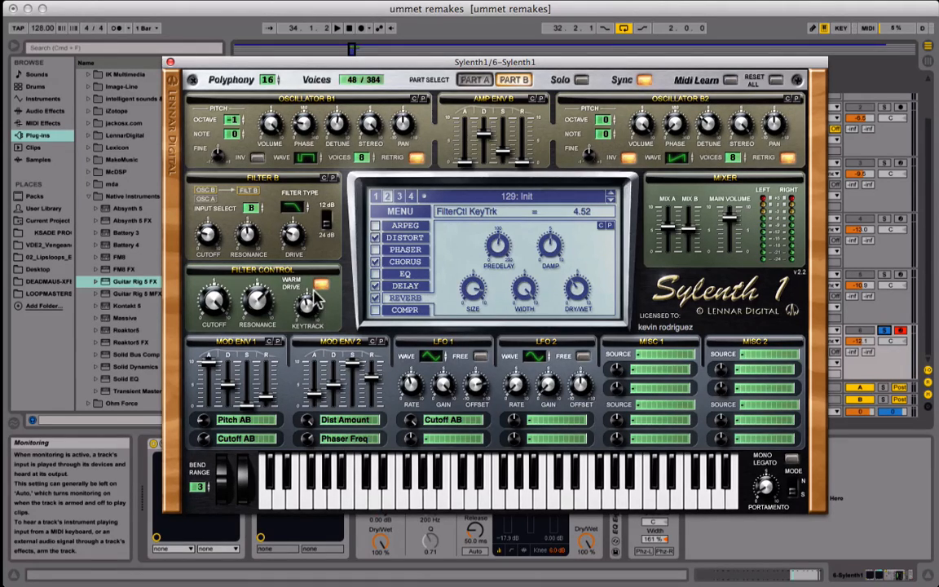
mouse_move(313, 303)
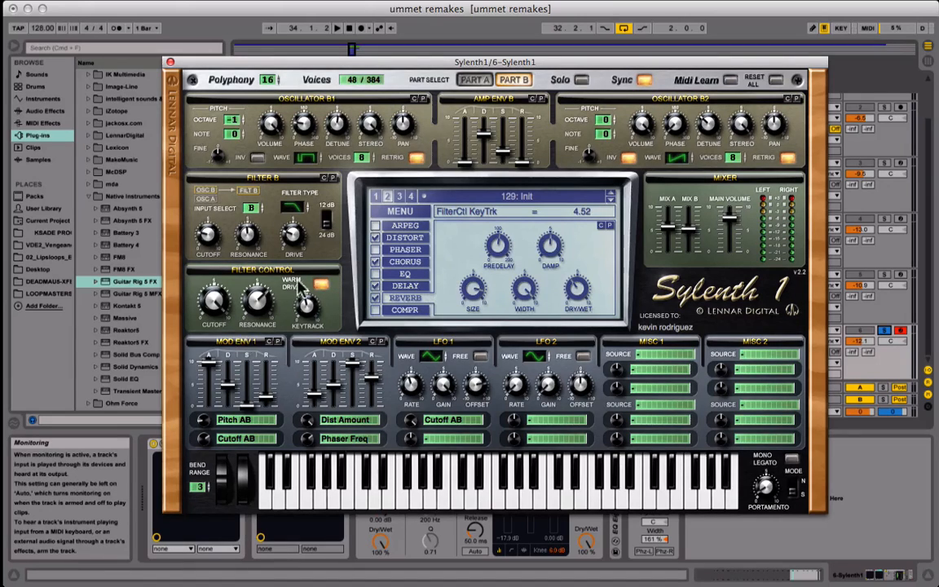
mouse_move(293, 359)
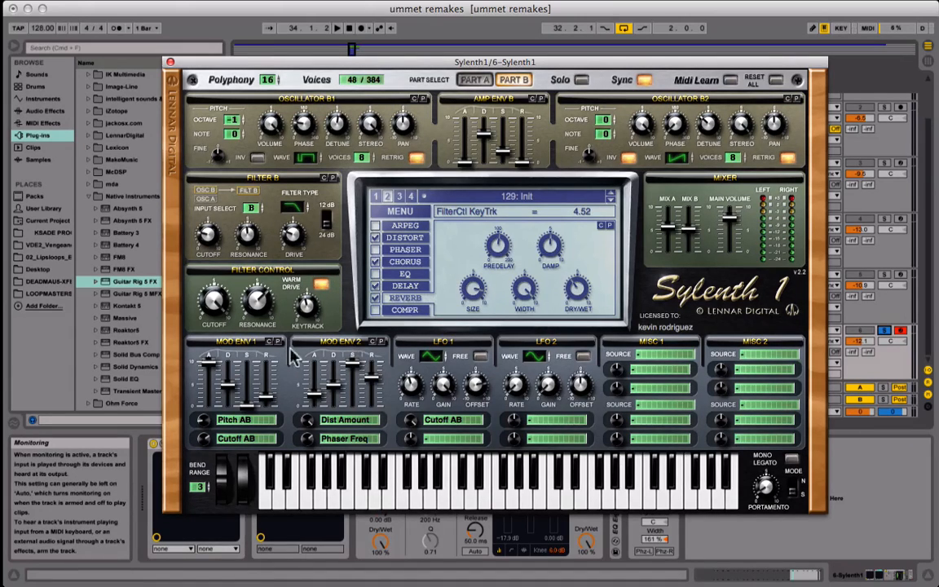
mouse_move(269, 393)
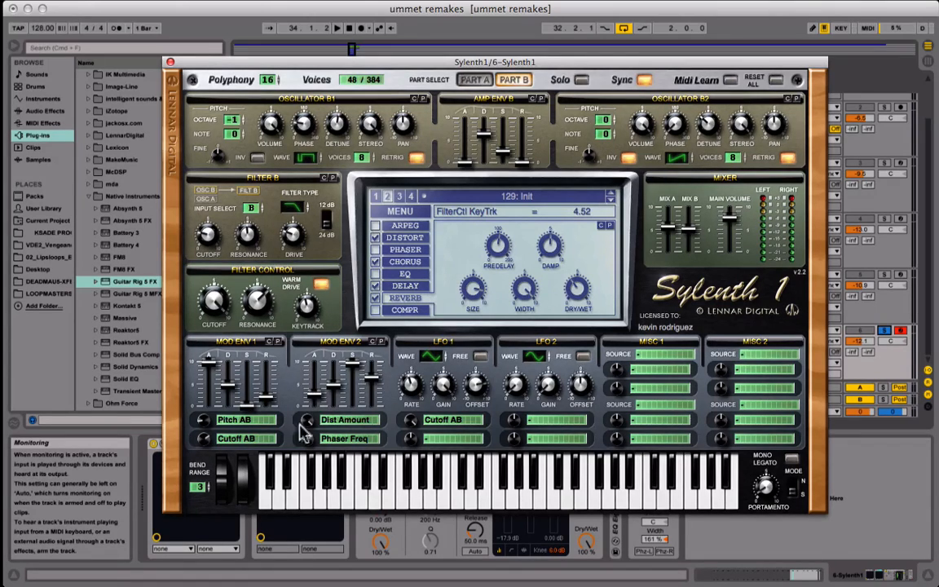
mouse_move(211, 428)
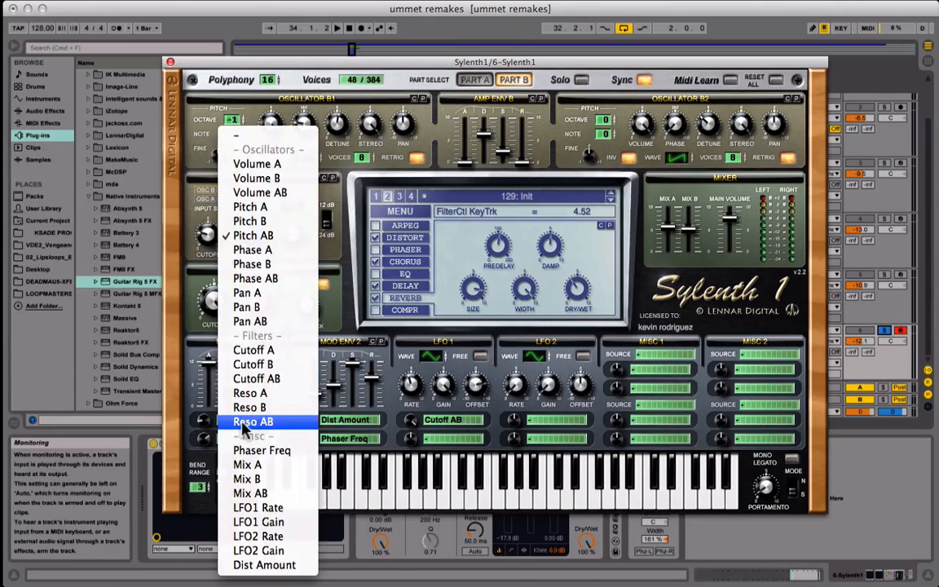
Step: Leave Mod Env 1's destinations unchanged and set its Cutoff AB amount to 4.19
left_click(253, 421)
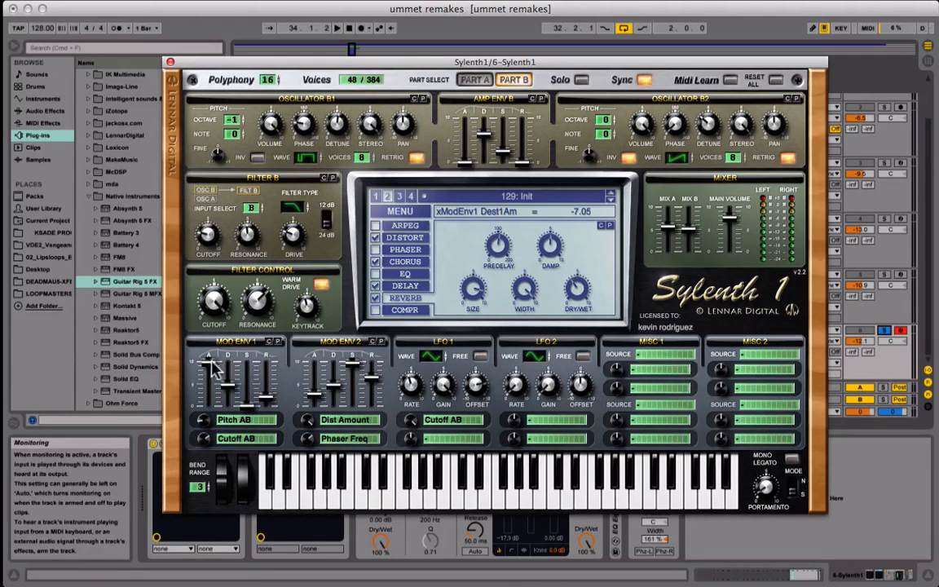
mouse_move(225, 432)
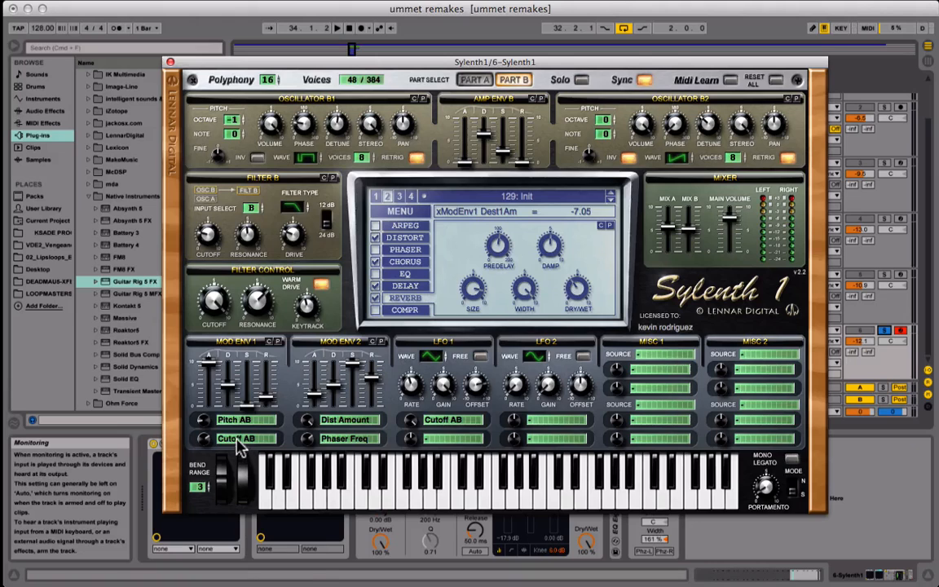
left_click(236, 438)
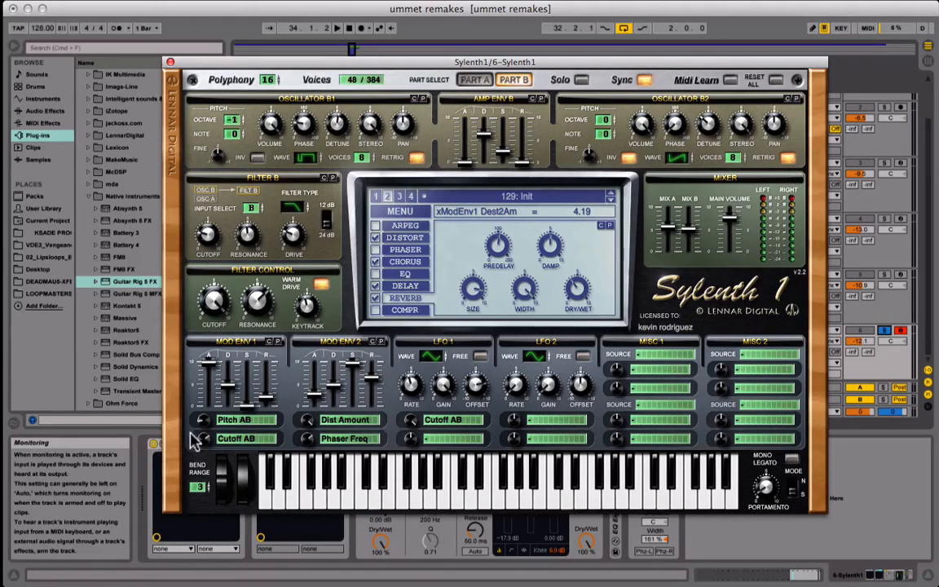
mouse_move(212, 371)
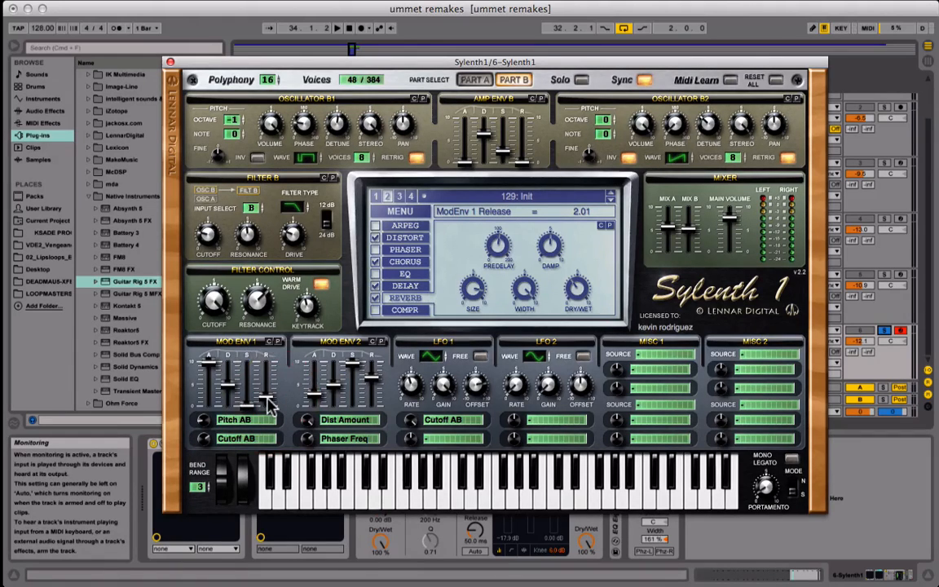
mouse_move(320, 398)
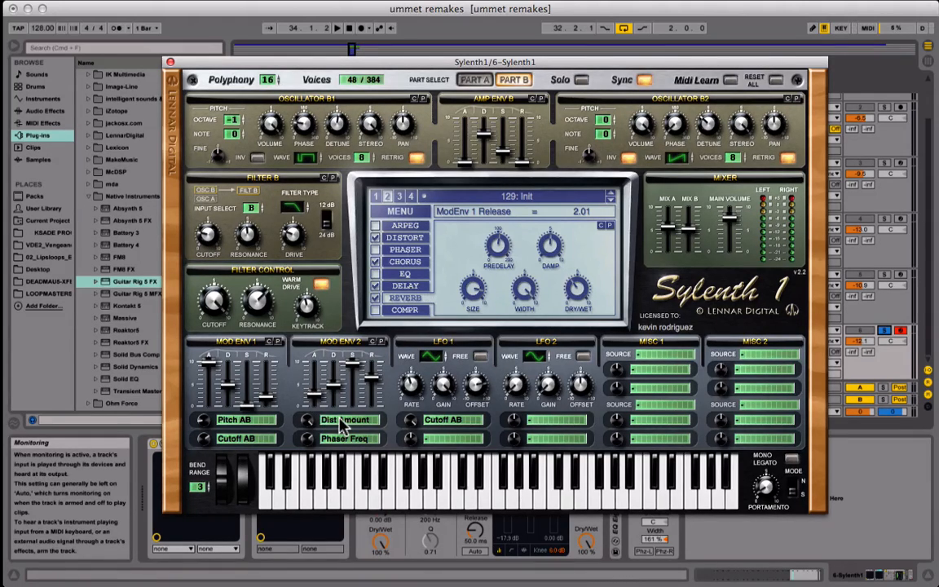
Step: Confirm Mod Env 2's destinations stay Dist Amount and Phaser Freq
left_click(347, 420)
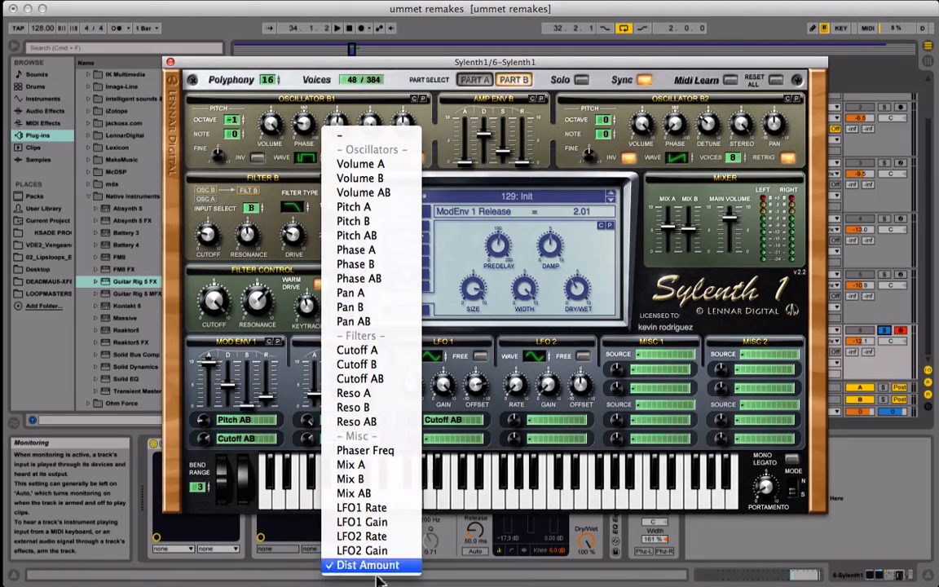
left_click(366, 564)
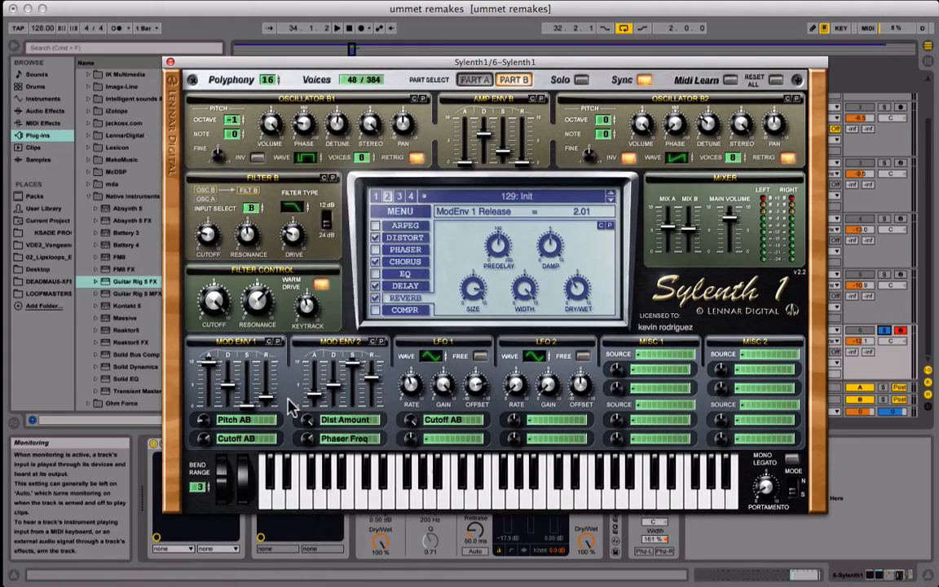
mouse_move(343, 447)
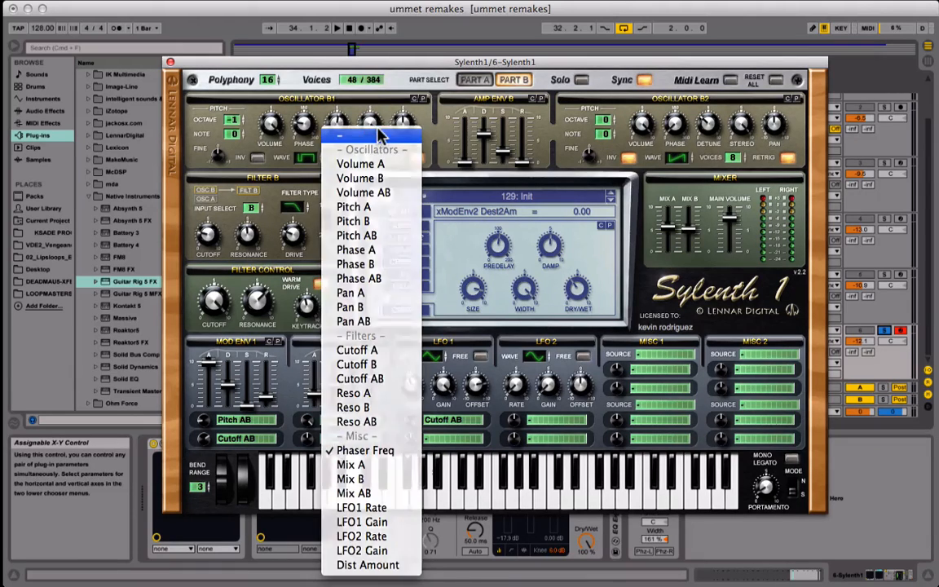
left_click(367, 564)
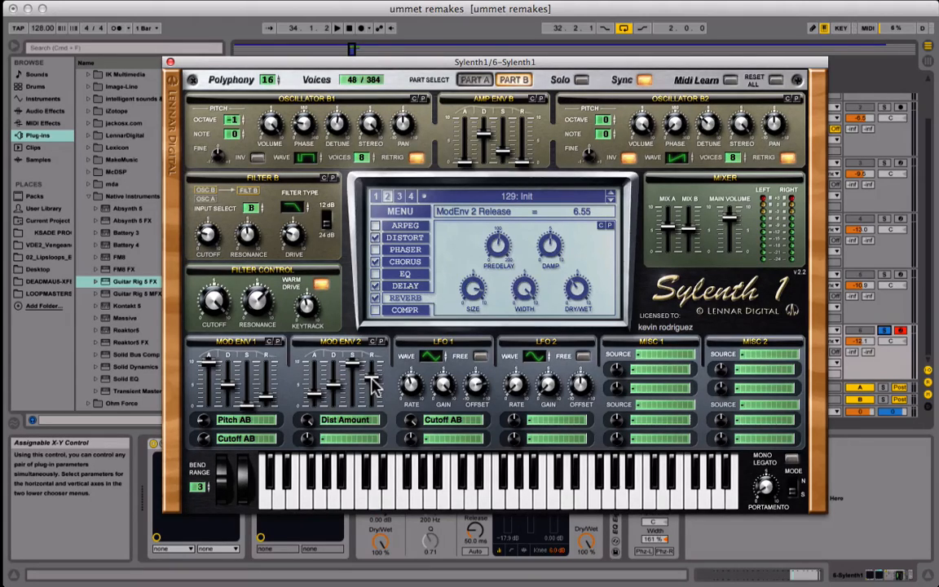
mouse_move(407, 249)
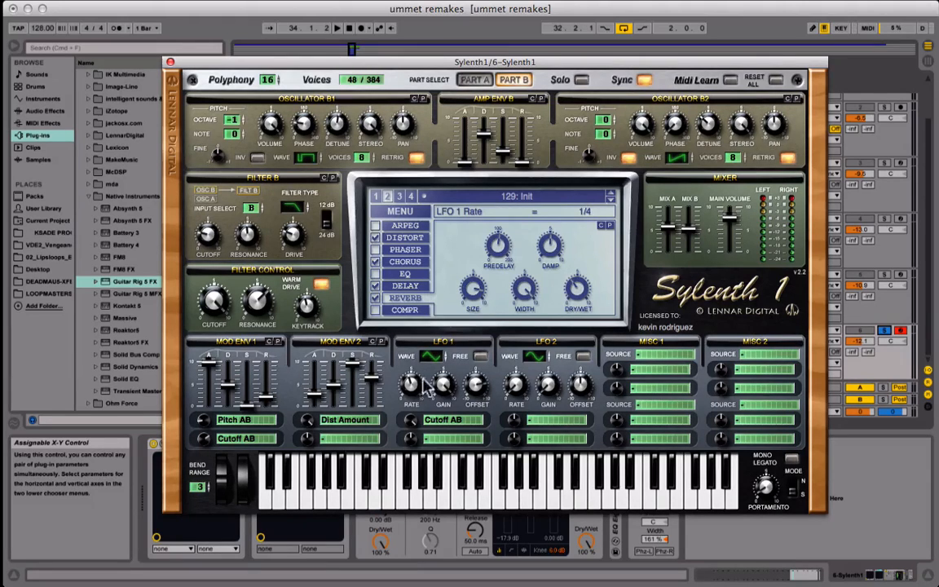
mouse_move(572, 228)
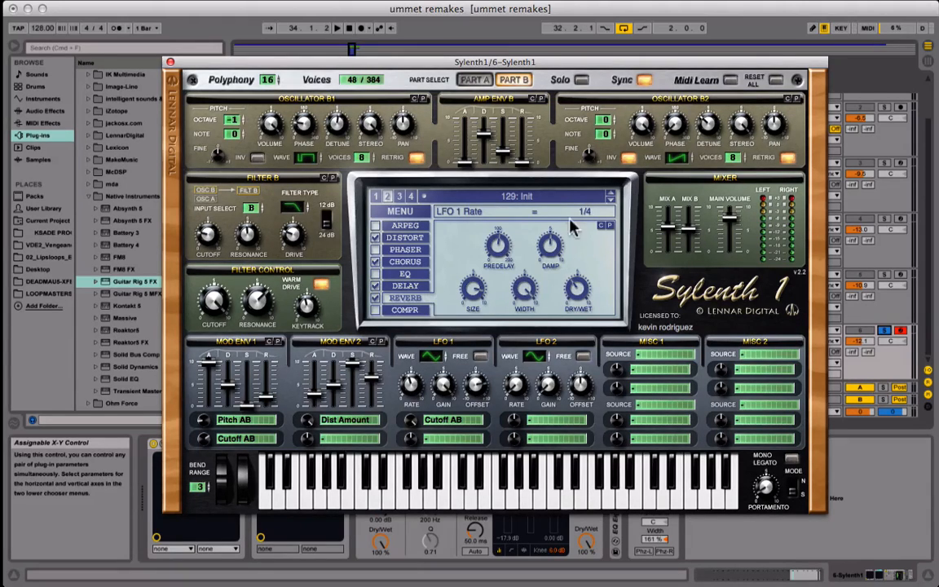
Step: Toggle LFO 1 FREE off for a synced 1/4 rate, with gain 10.00 and offset 6.10
left_click(479, 356)
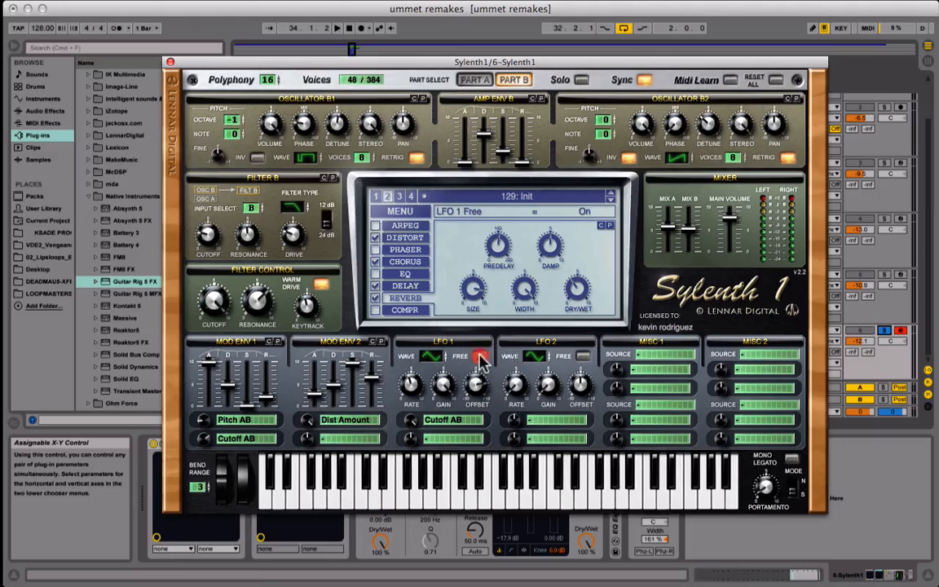
left_click(479, 356)
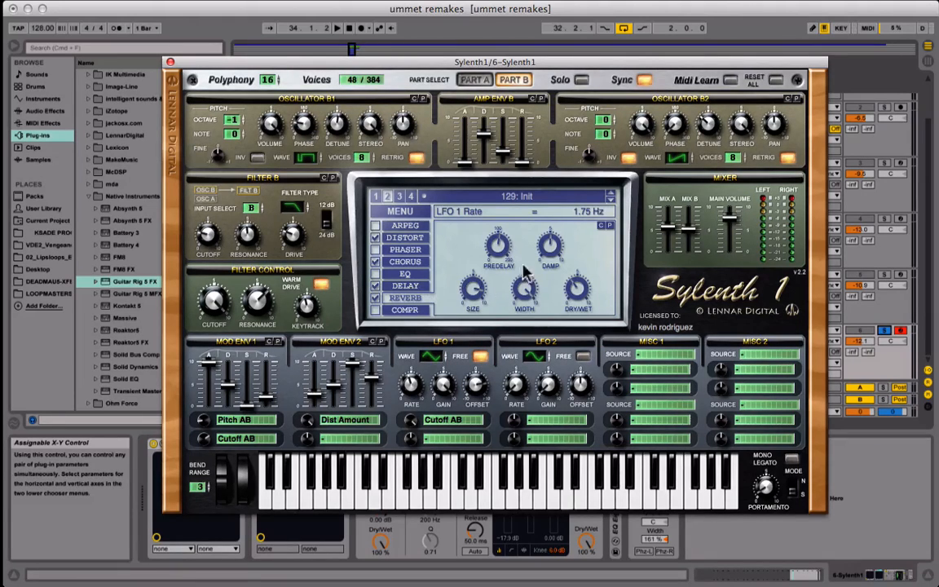
mouse_move(383, 420)
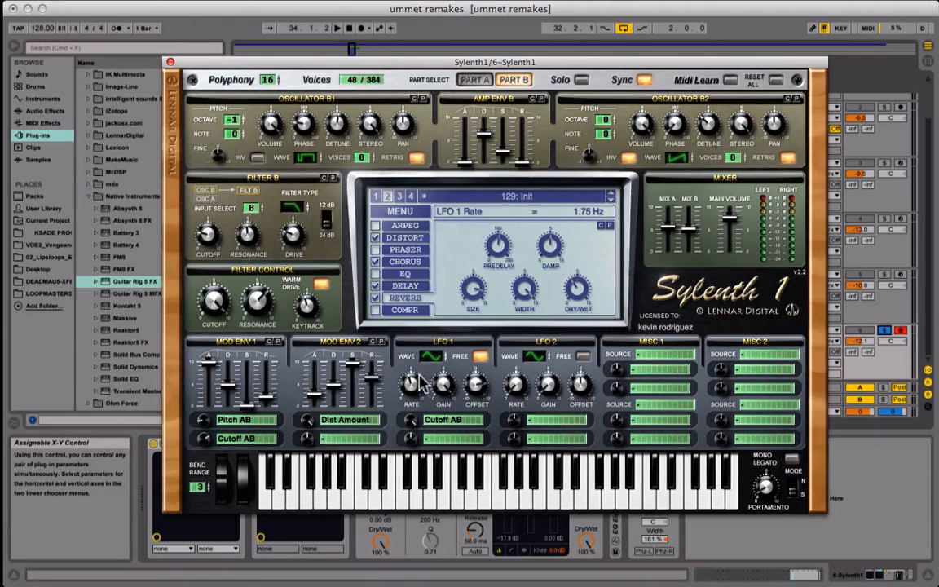
mouse_move(477, 363)
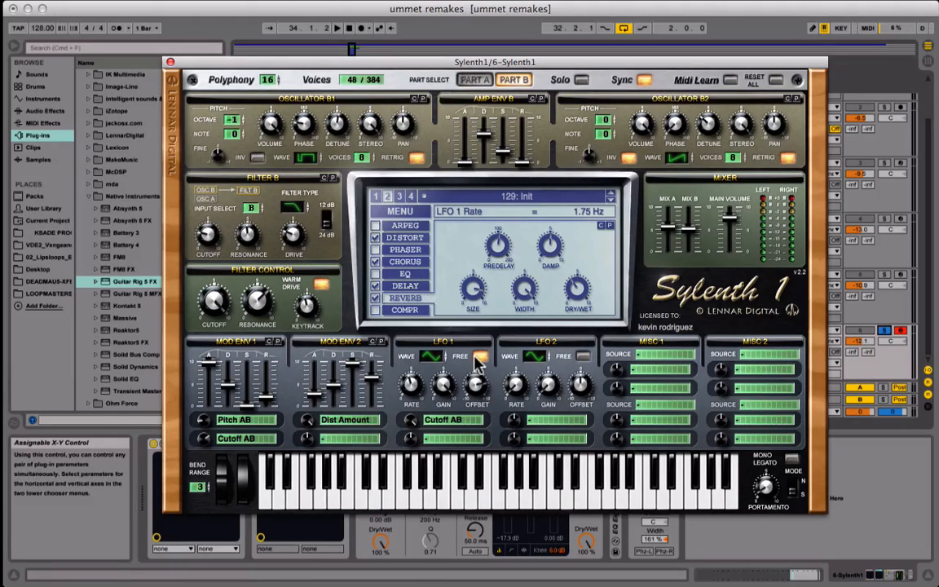
left_click(477, 356)
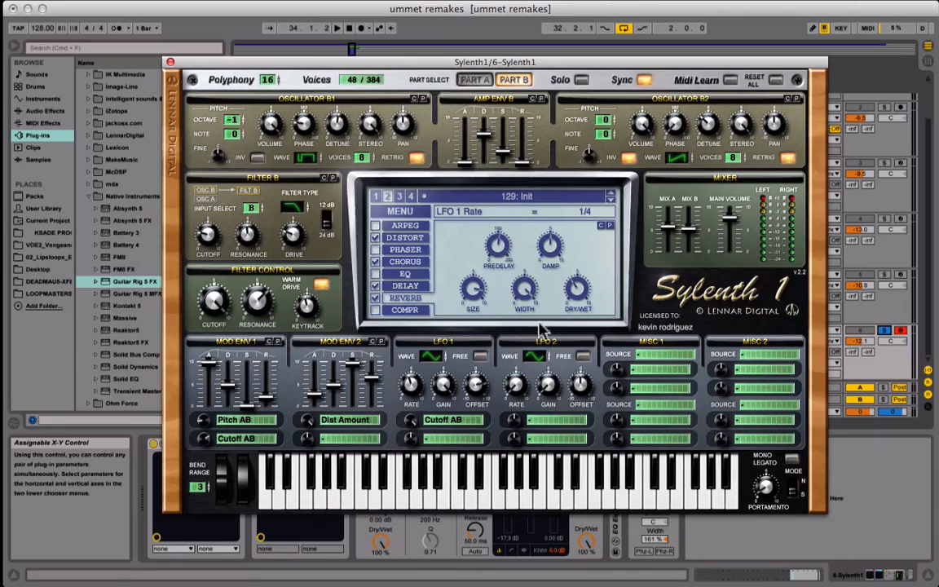
mouse_move(447, 358)
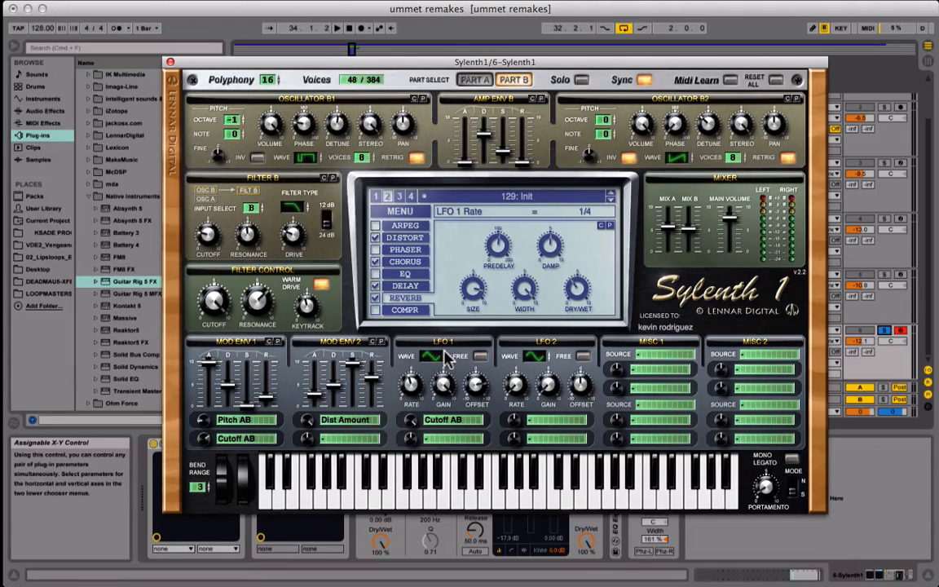
left_click(432, 357)
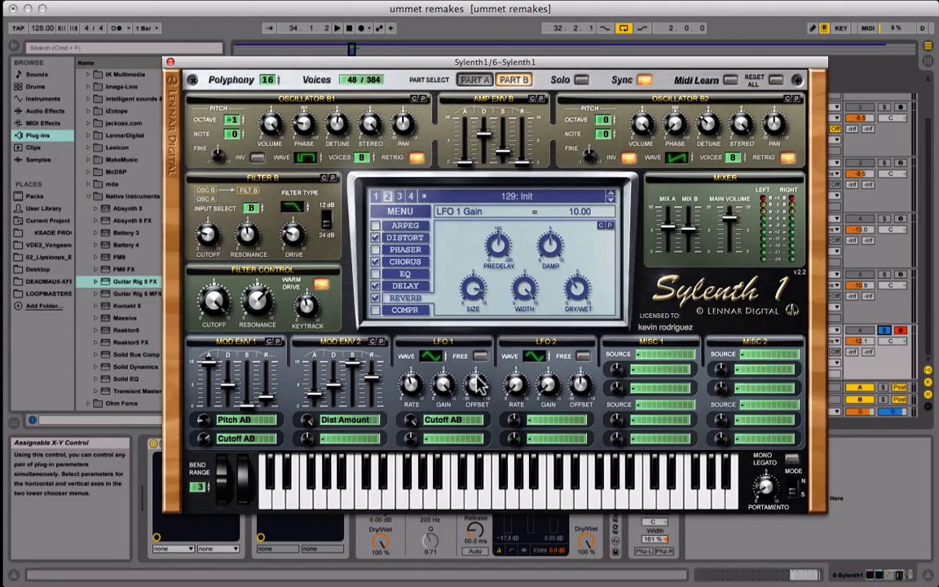
left_click(477, 384)
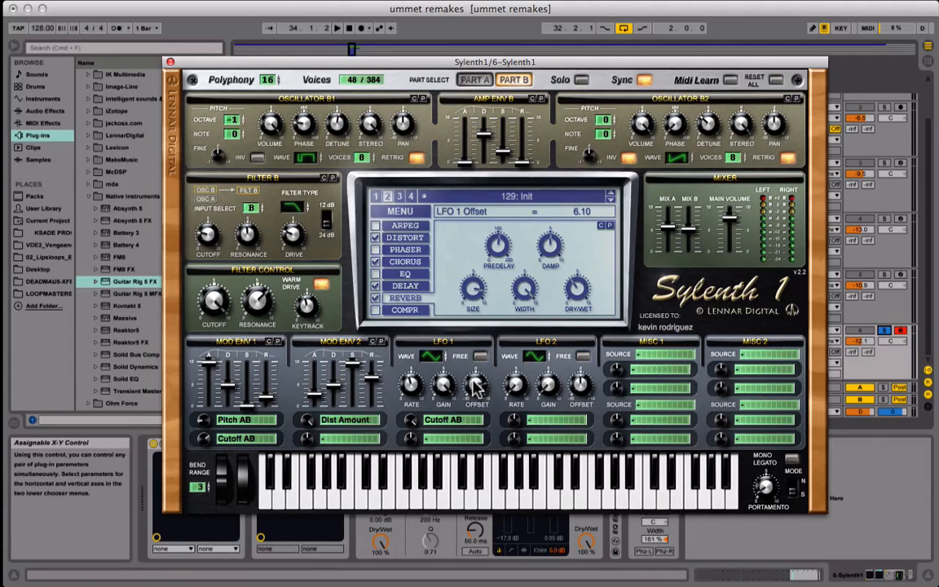
mouse_move(363, 292)
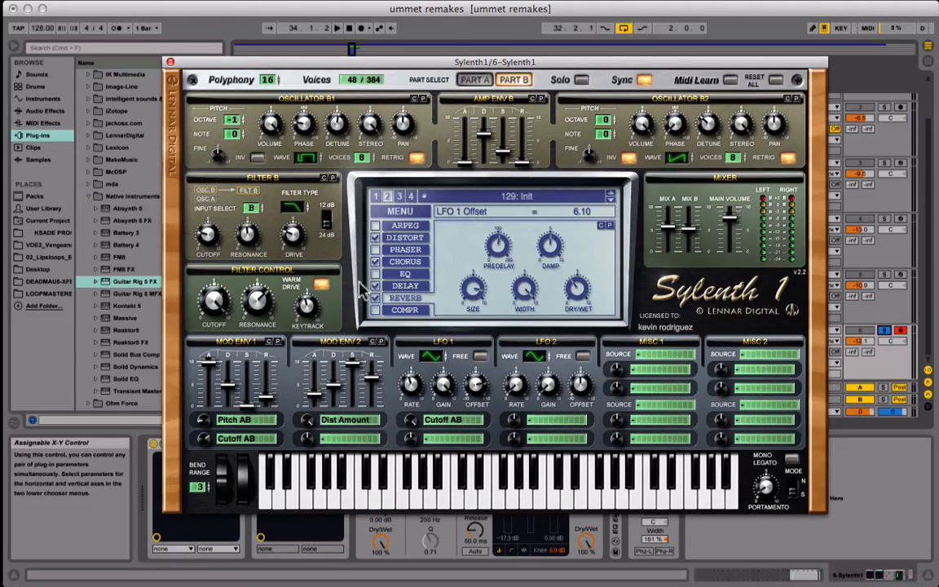
Step: Show the DISTORT effect page and keep BitCrush as the distortion type
left_click(405, 236)
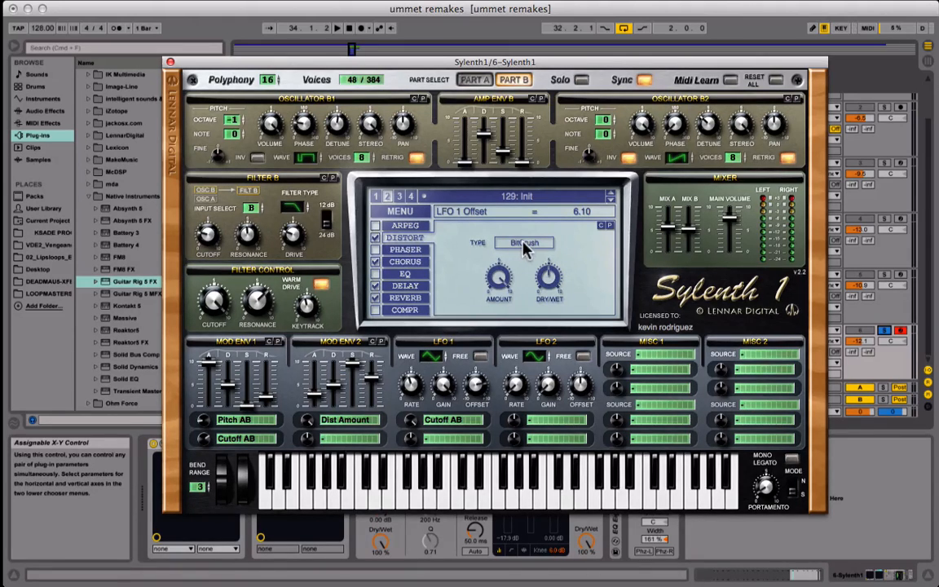
left_click(524, 242)
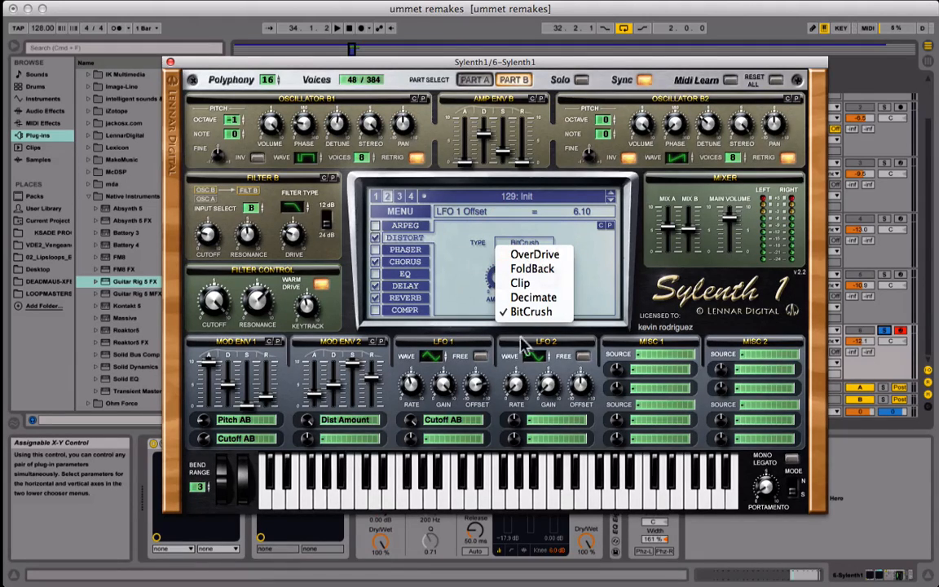
left_click(531, 311)
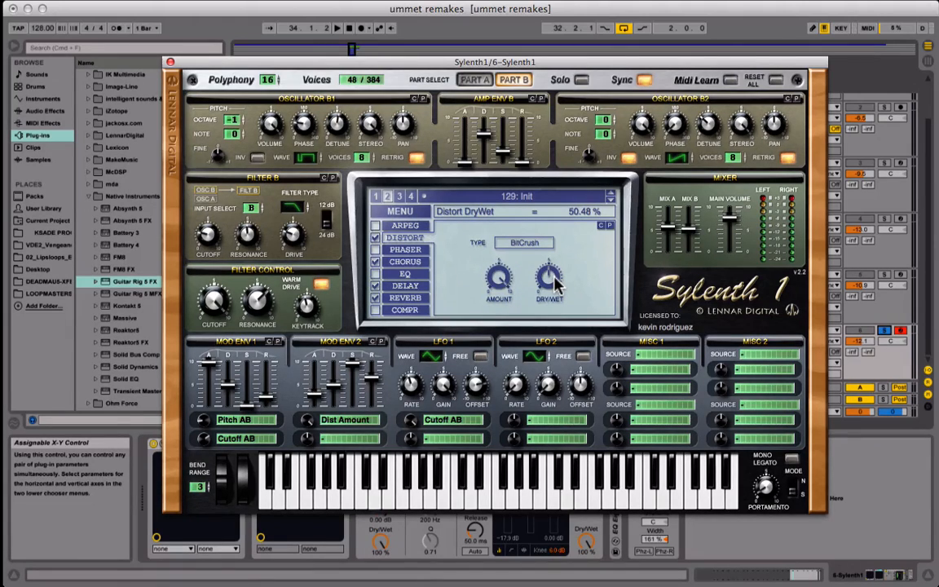
mouse_move(428, 273)
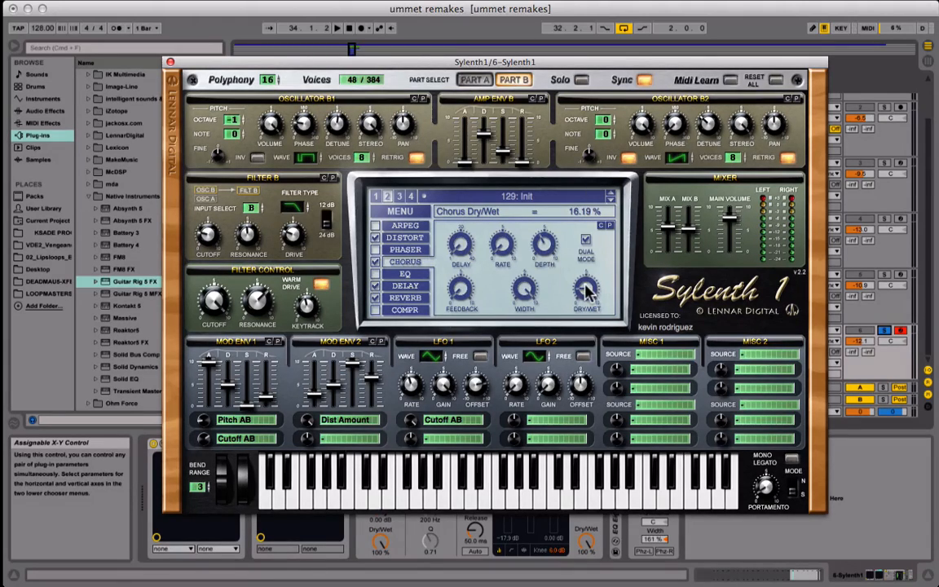
mouse_move(447, 240)
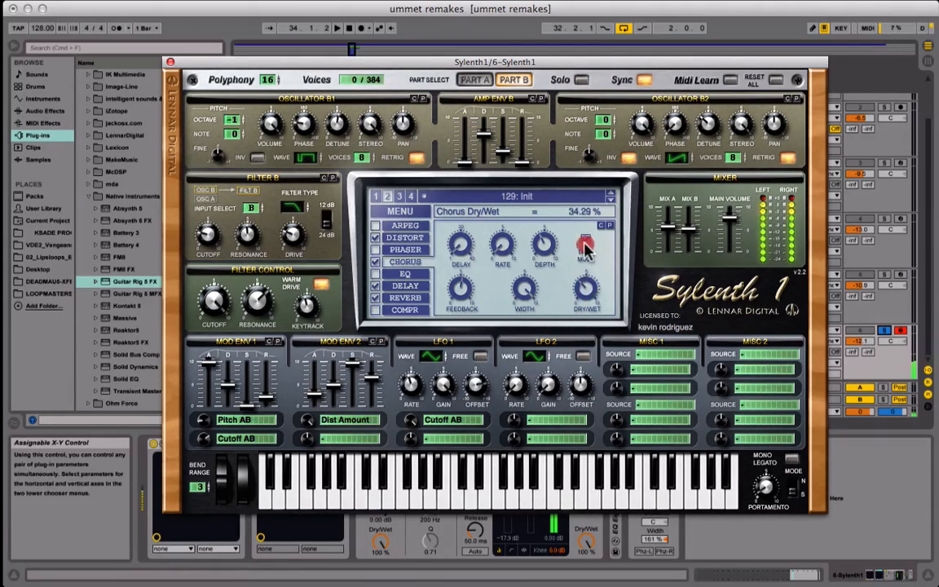
Step: Turn the Chorus Dry/Wet knob down to 13.81%
left_click_drag(587, 245, 571, 261)
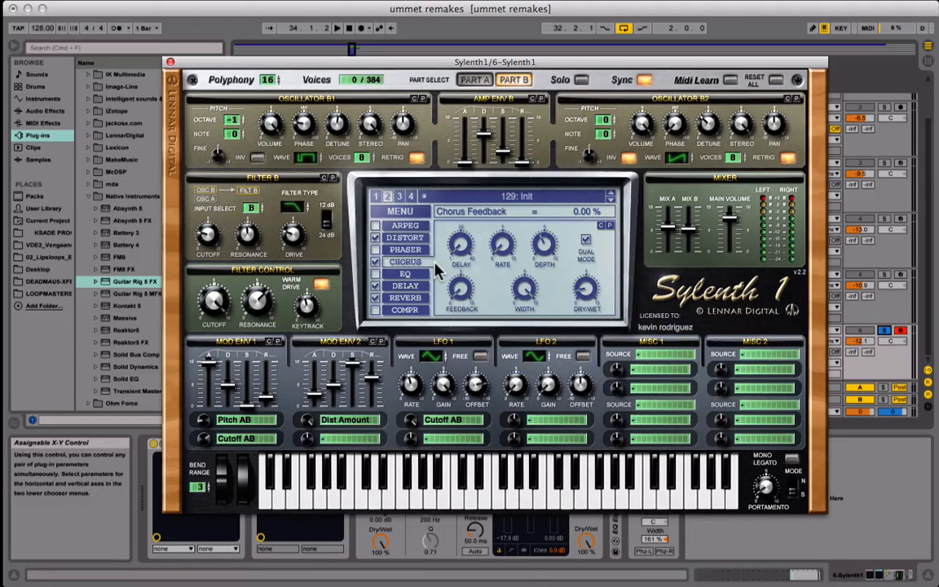
mouse_move(542, 241)
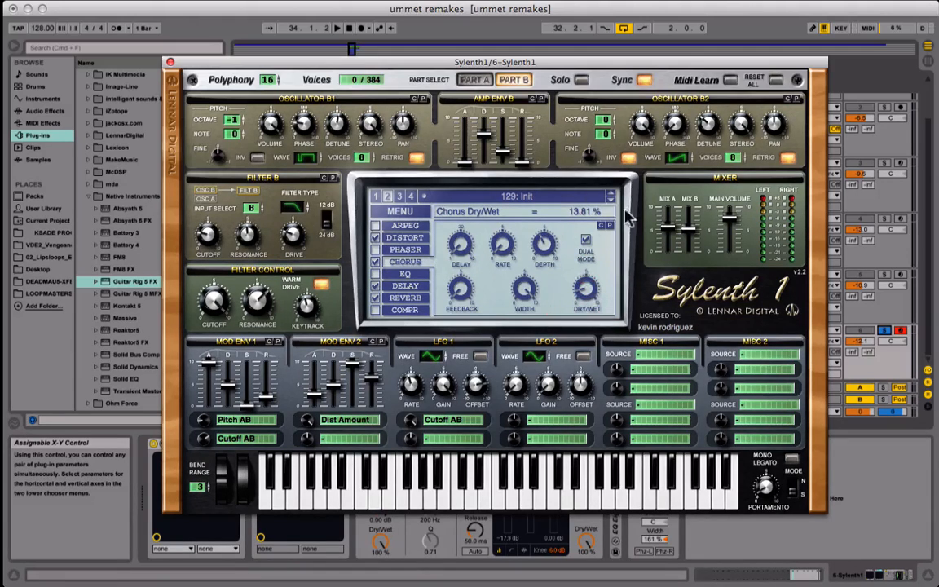
mouse_move(446, 231)
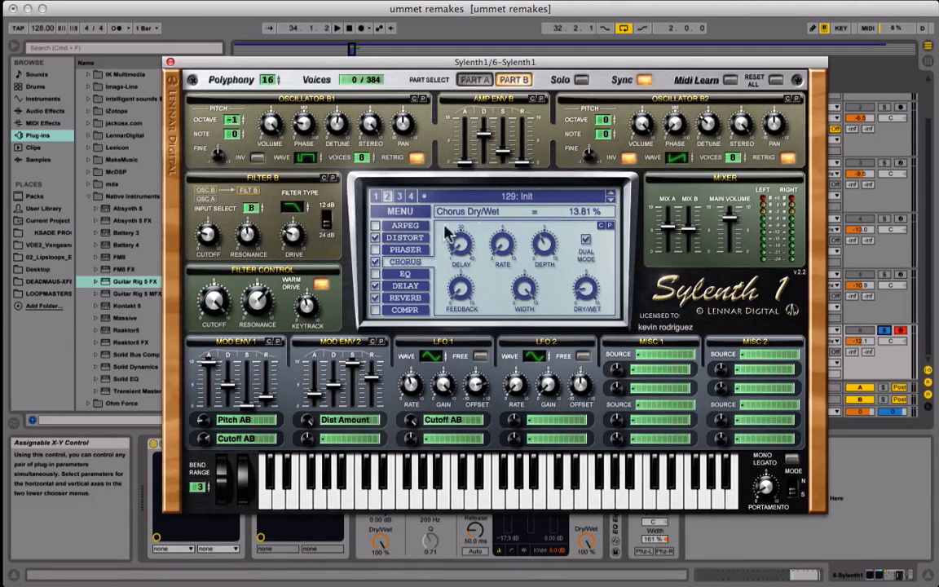
mouse_move(381, 268)
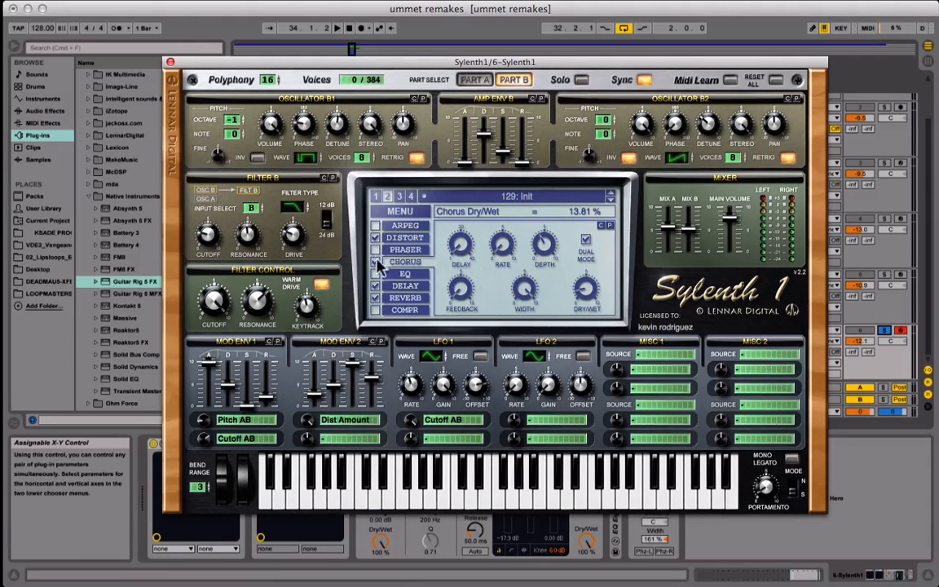
mouse_move(400, 289)
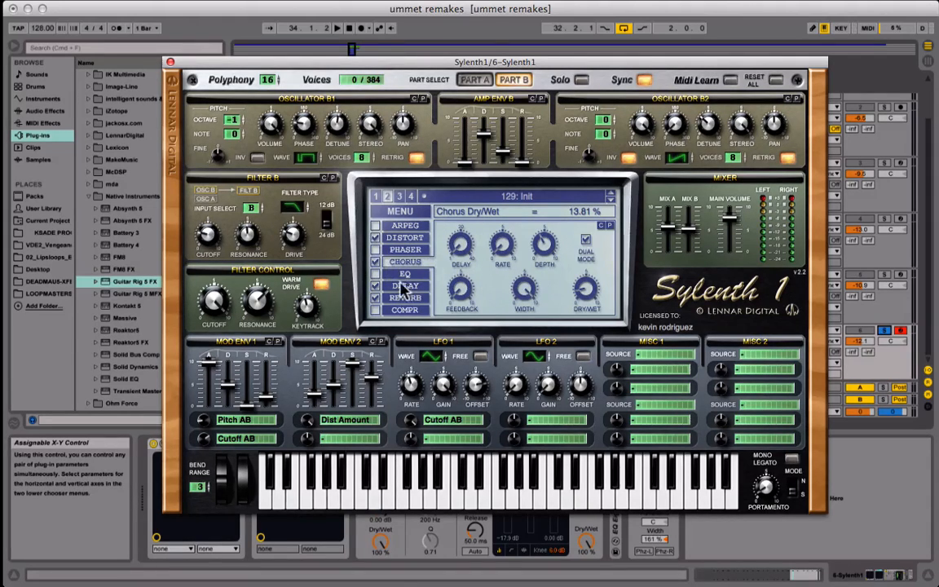
Step: Show the DELAY page in Sylenth1's effects menu
left_click(406, 290)
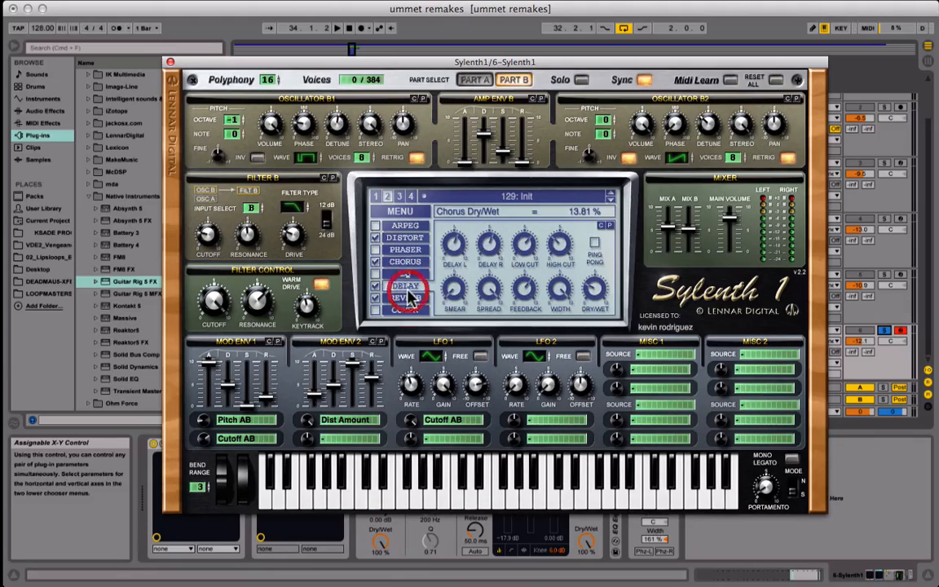
left_click(405, 285)
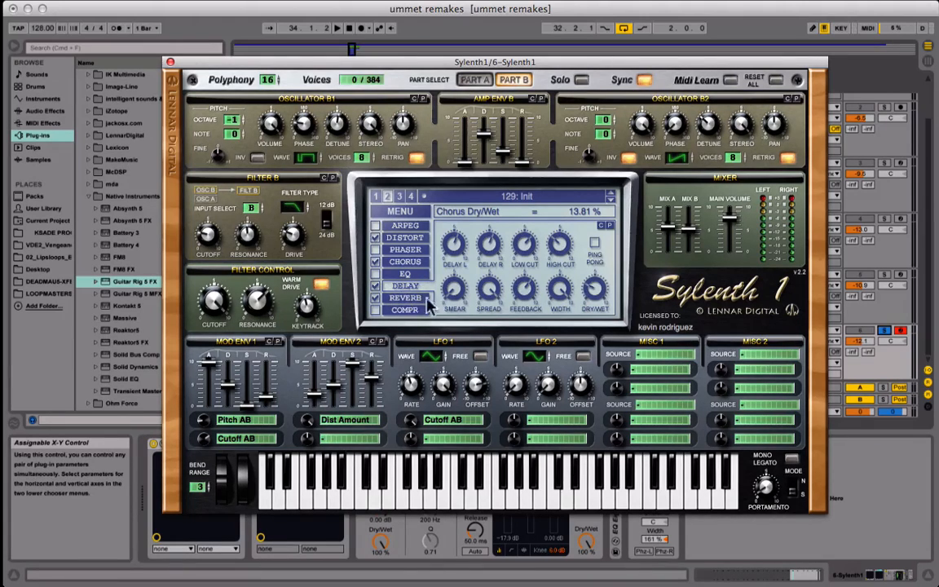
mouse_move(447, 305)
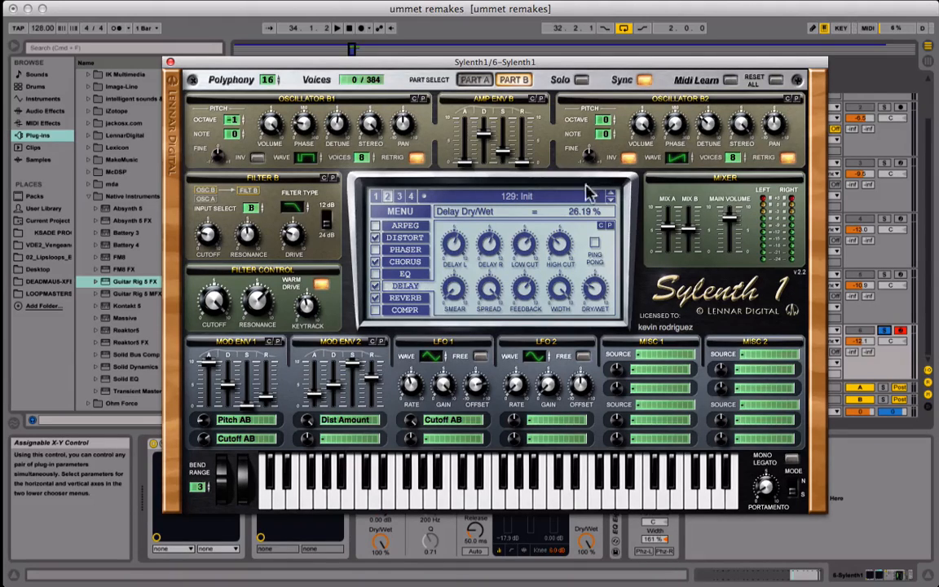
mouse_move(595, 292)
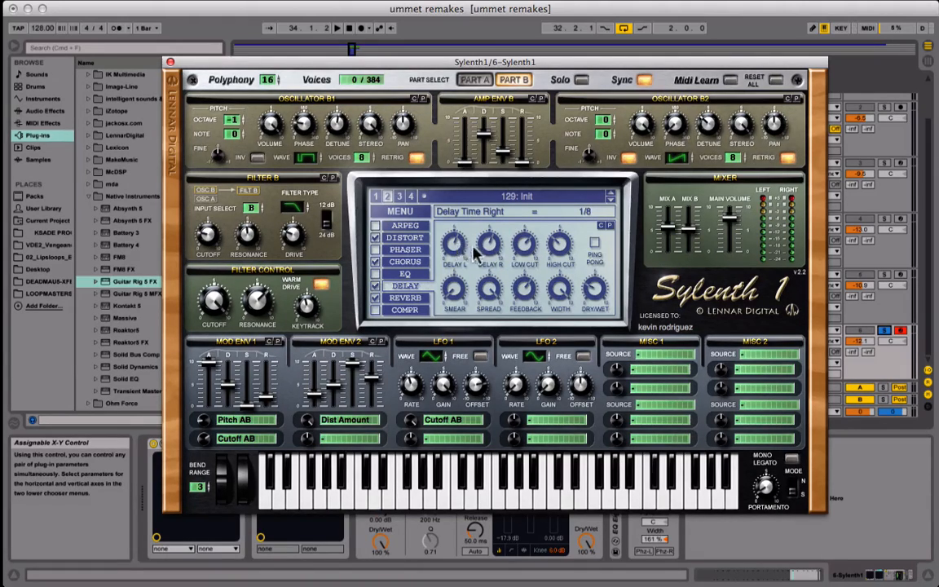
mouse_move(490, 249)
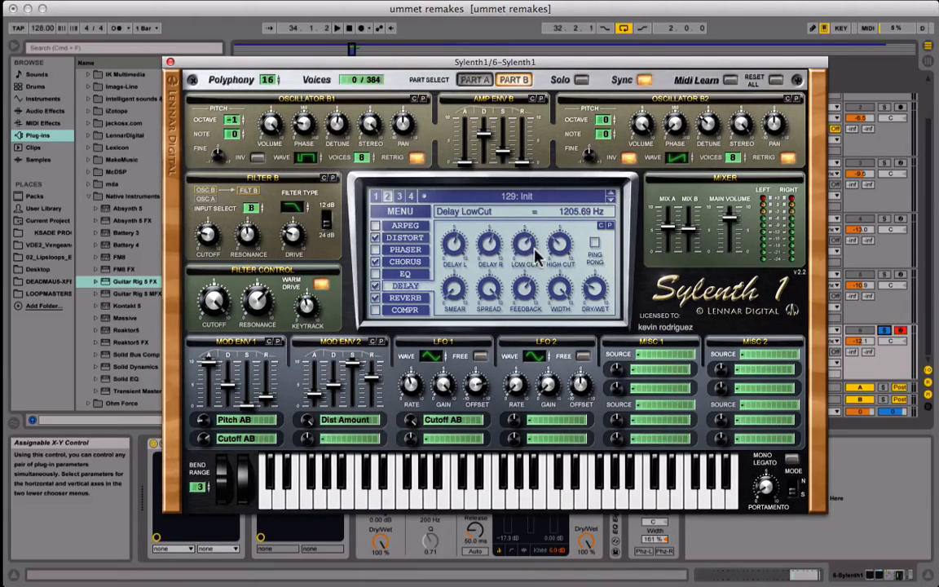
mouse_move(549, 227)
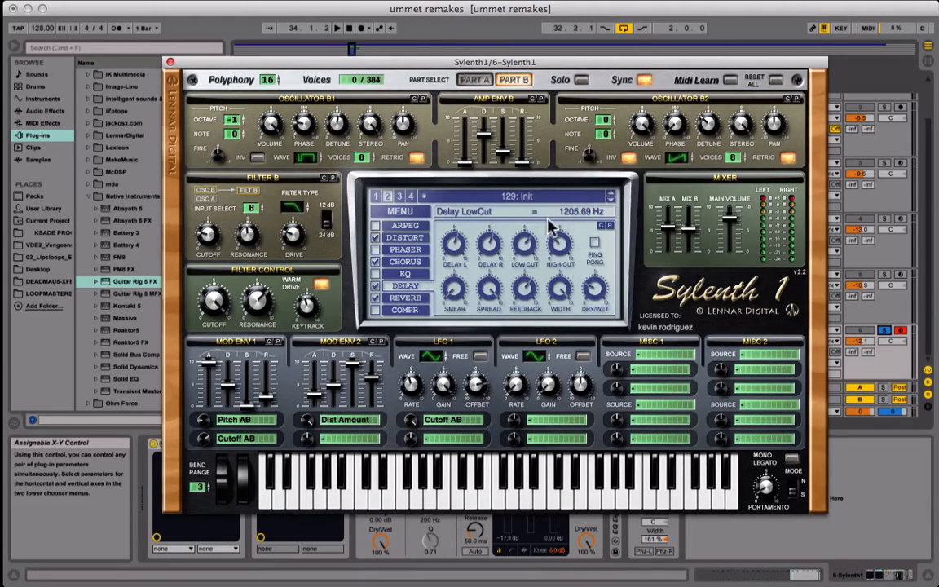
mouse_move(559, 228)
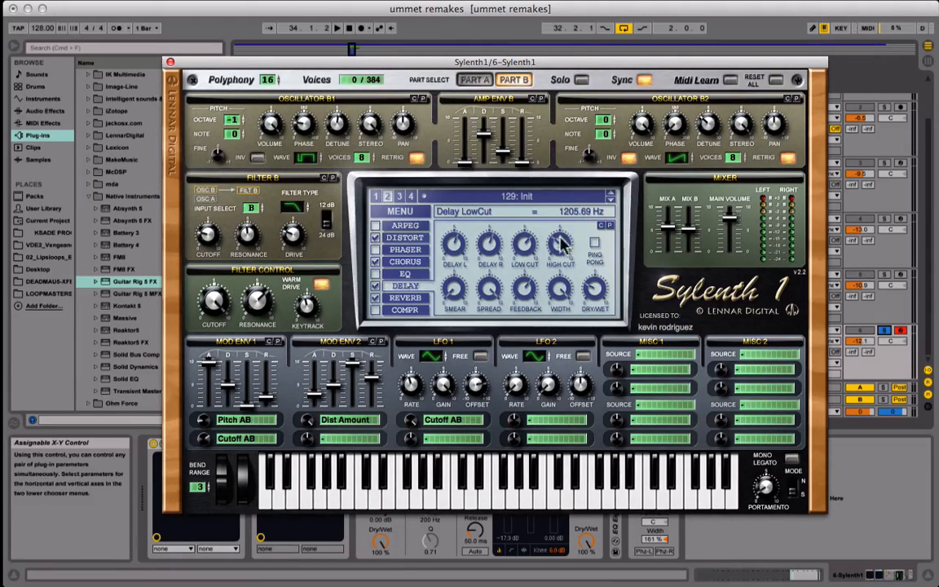
Step: Set the delay high cut to about 3600 Hz and the feedback to 64.76%
left_click_drag(562, 244, 563, 236)
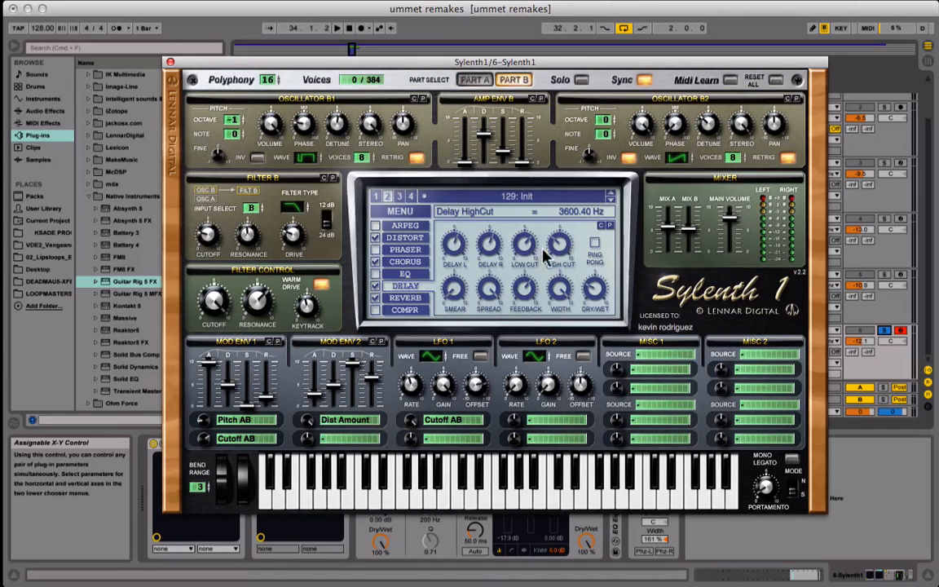
mouse_move(595, 243)
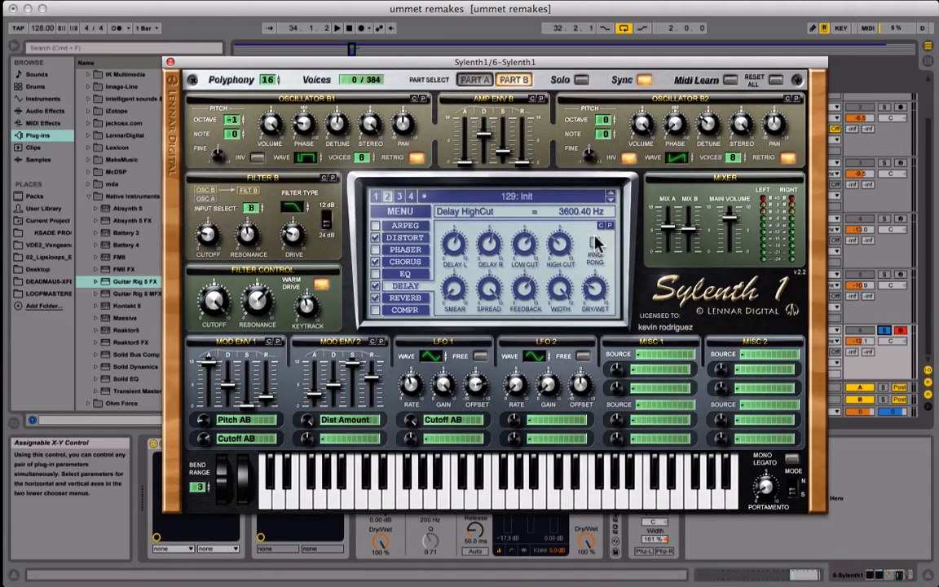
mouse_move(597, 246)
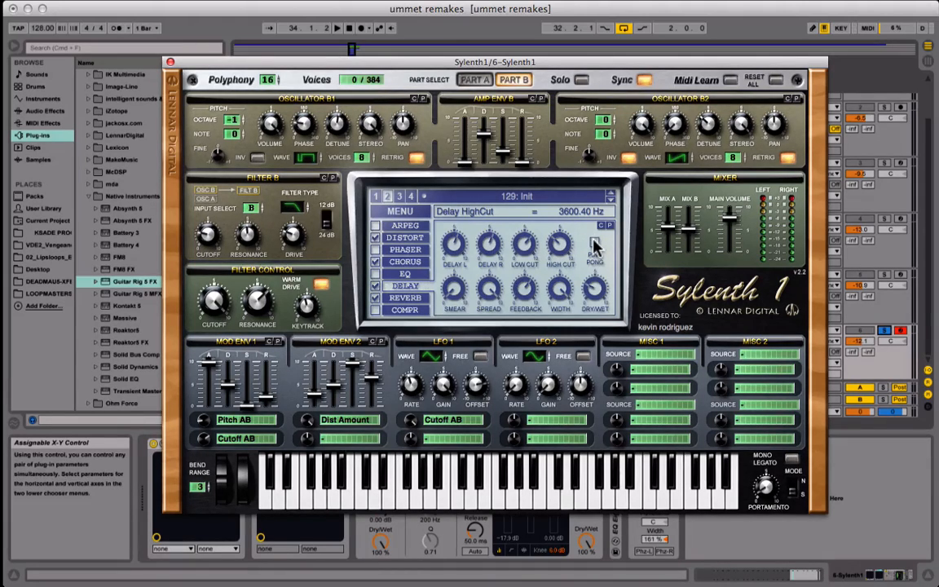
mouse_move(596, 259)
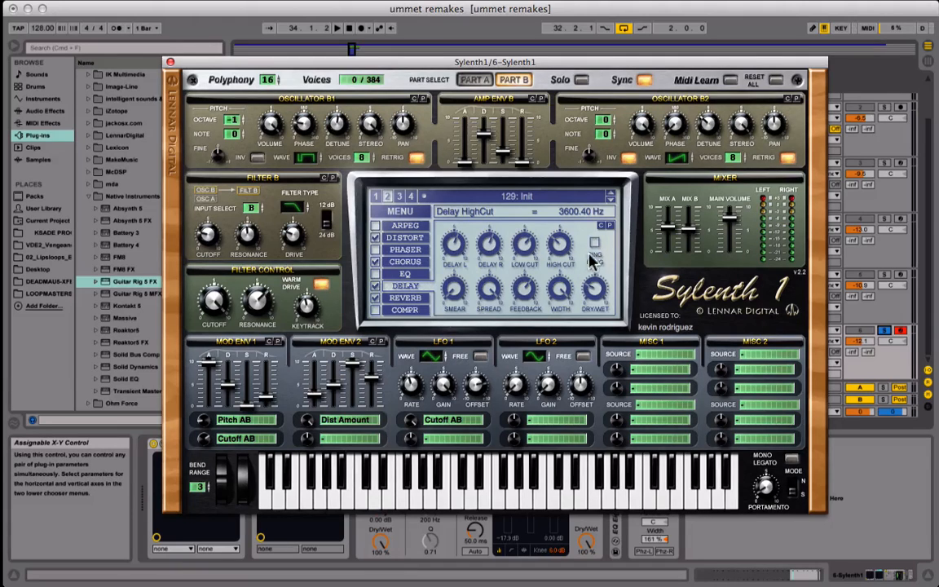
mouse_move(456, 294)
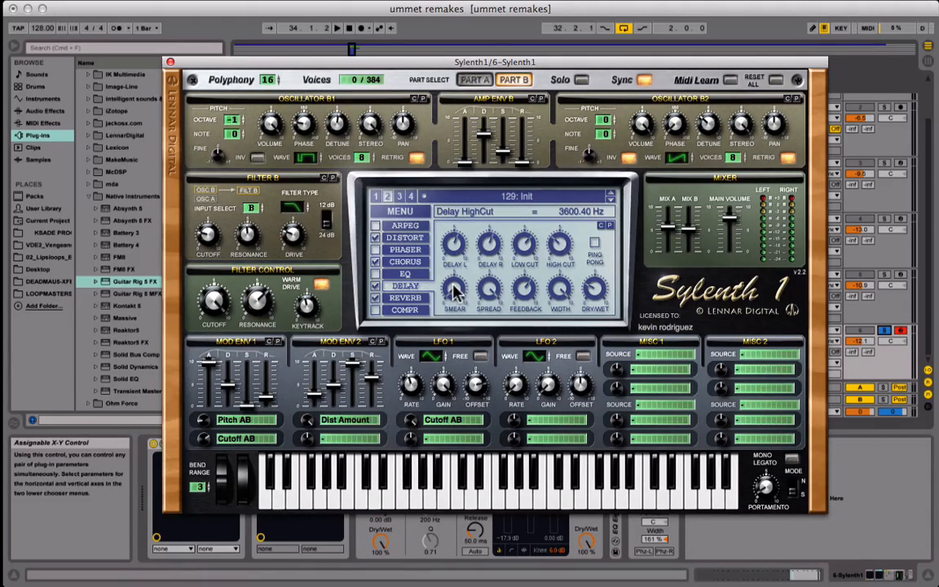
mouse_move(526, 290)
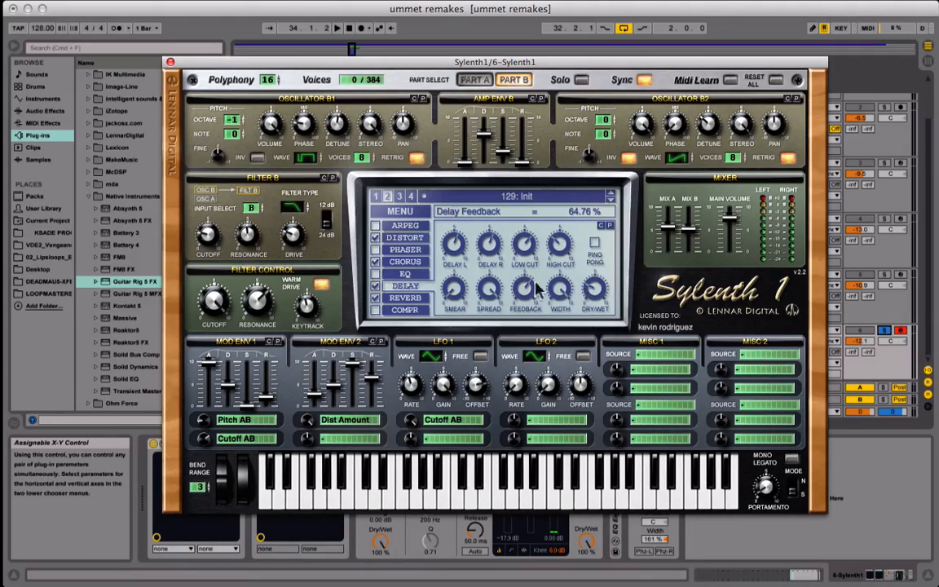
left_click(405, 298)
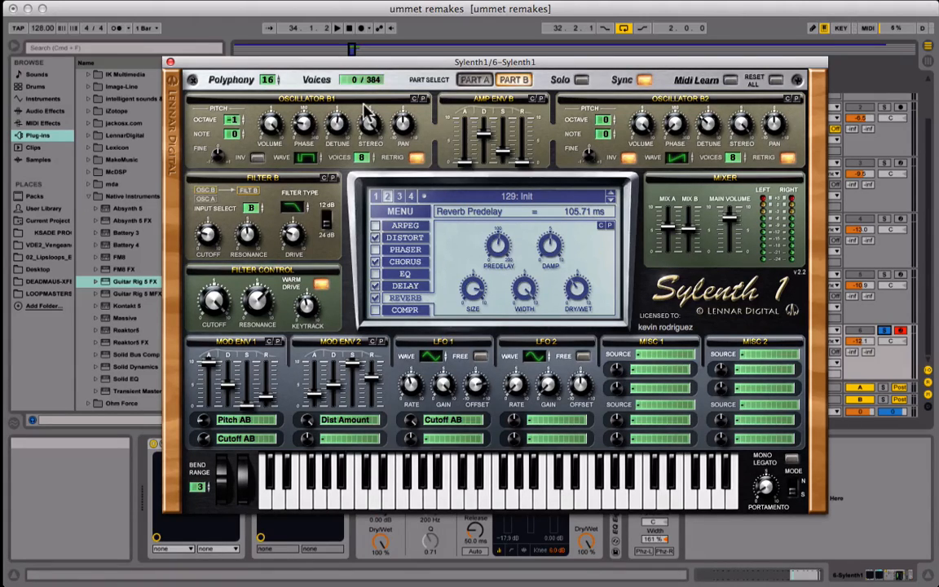
mouse_move(455, 18)
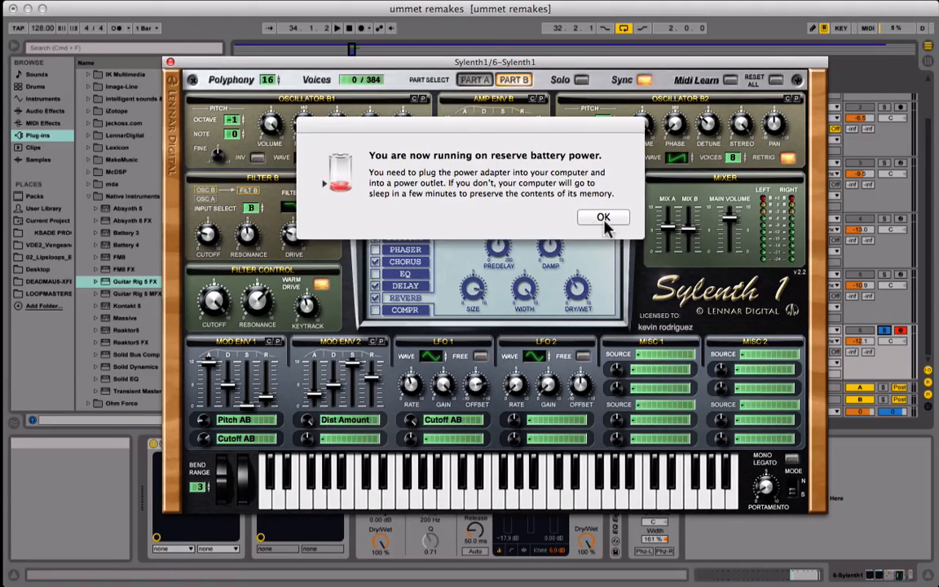
Step: Dismiss the low battery warning by clicking OK
left_click(603, 217)
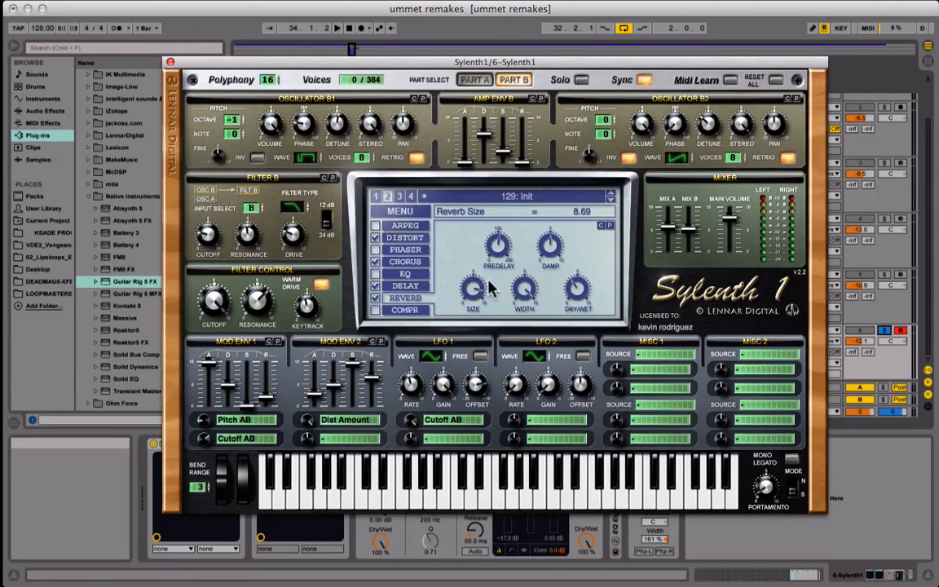
mouse_move(527, 280)
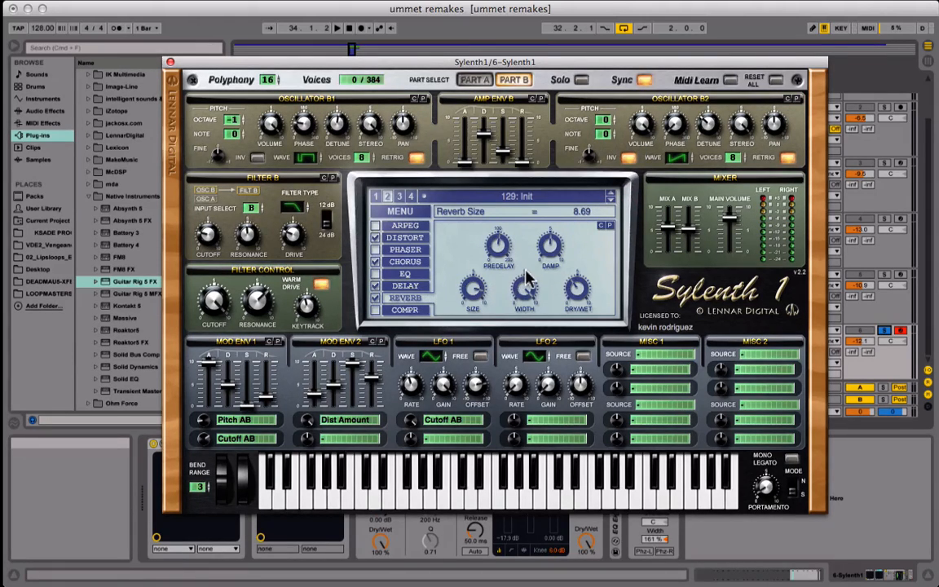
mouse_move(526, 292)
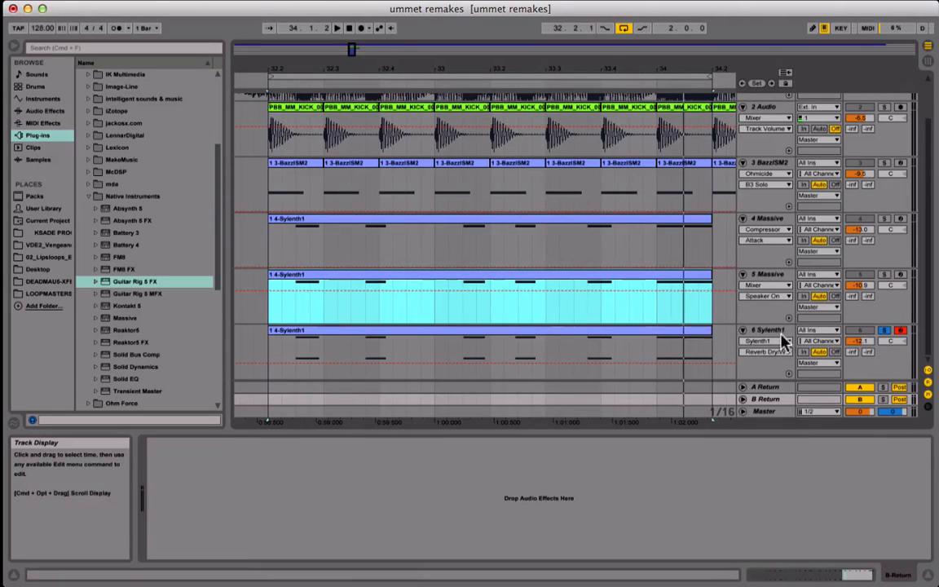
Step: Select the 6 Sylenth1 track and list Audio Effects in the browser
left_click(766, 331)
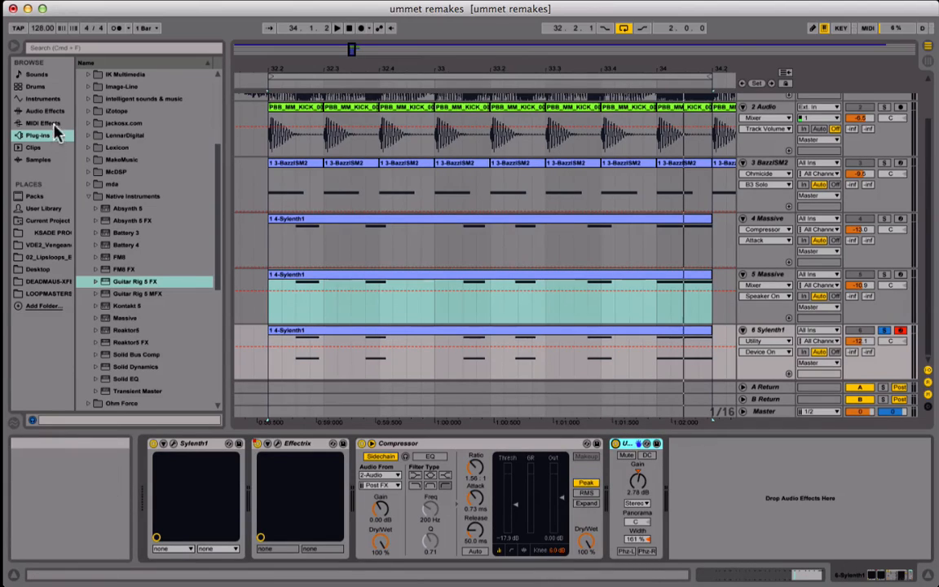
mouse_move(163, 302)
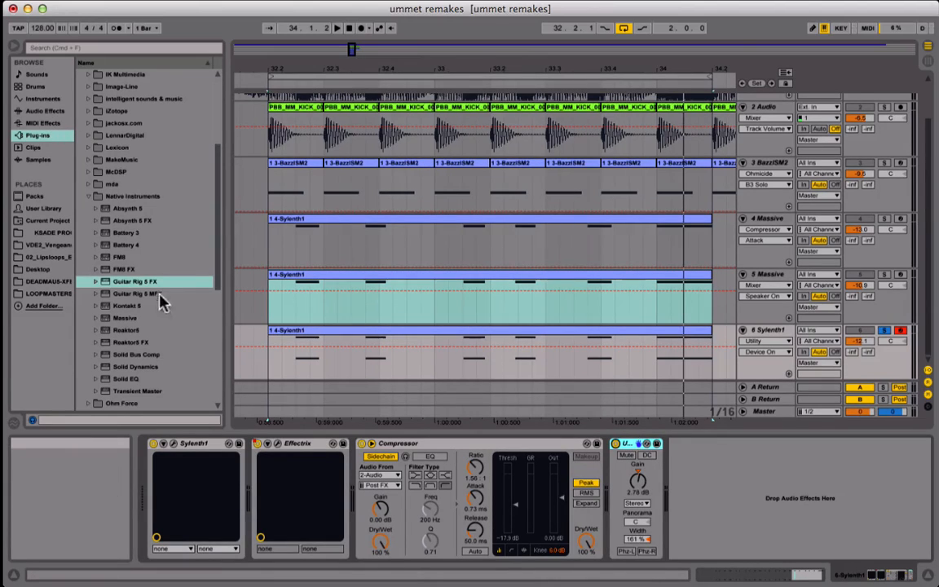
left_click(45, 110)
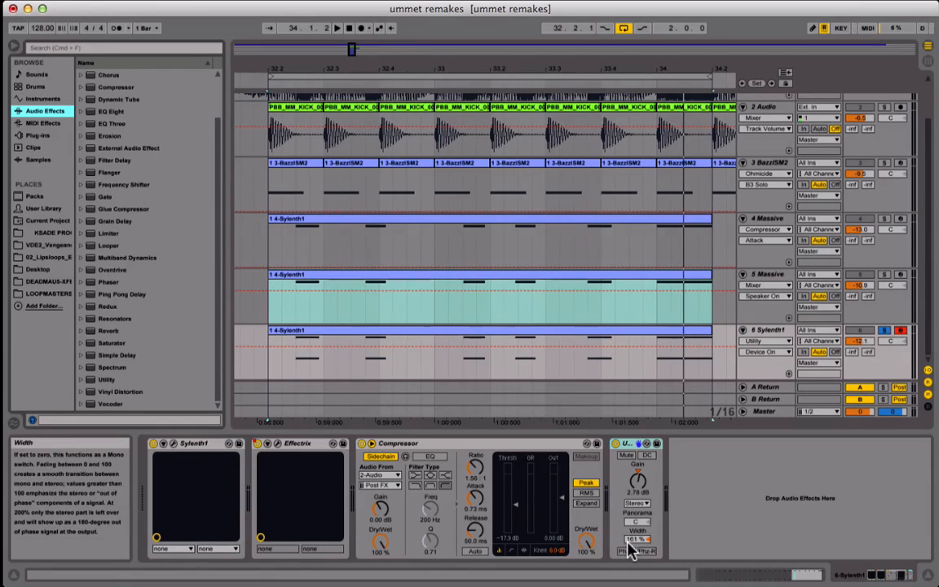
mouse_move(638, 481)
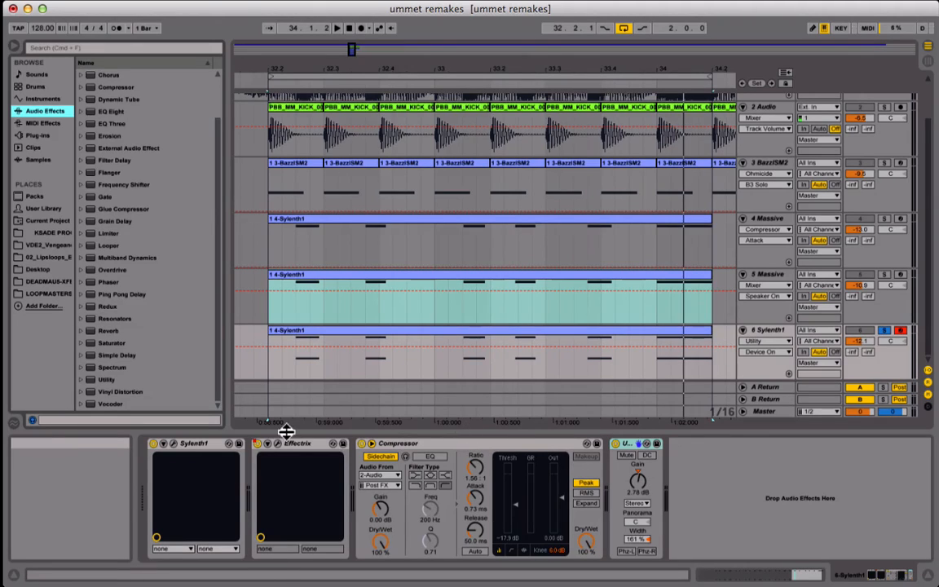
mouse_move(571, 316)
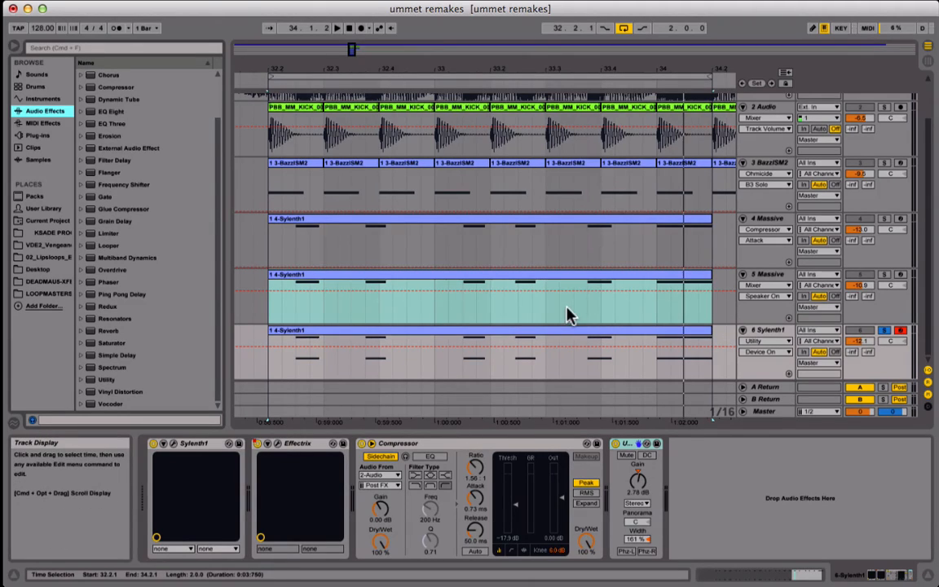
mouse_move(646, 361)
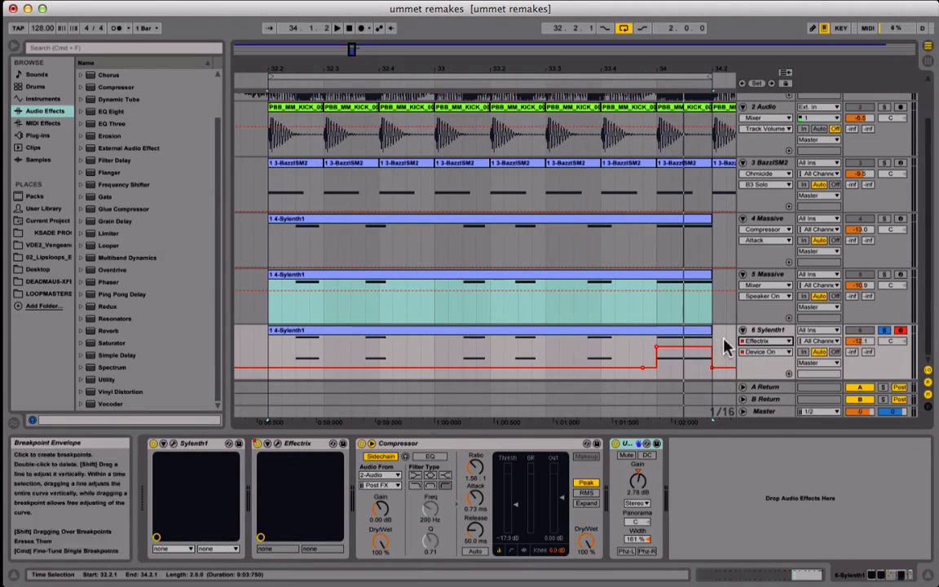
mouse_move(692, 354)
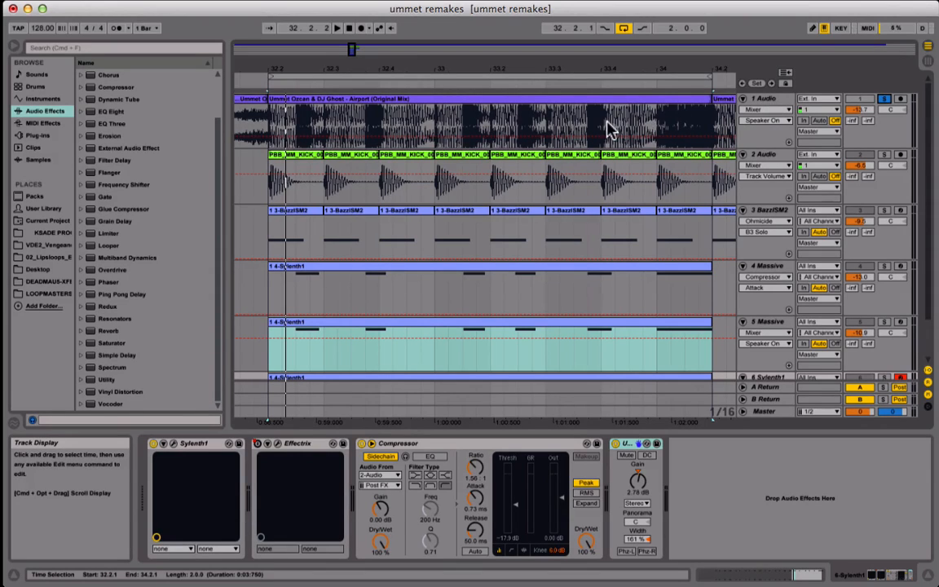
Step: Show track 6's Effectrix automation, audition the loop, and unsolo the pad track
left_click(337, 28)
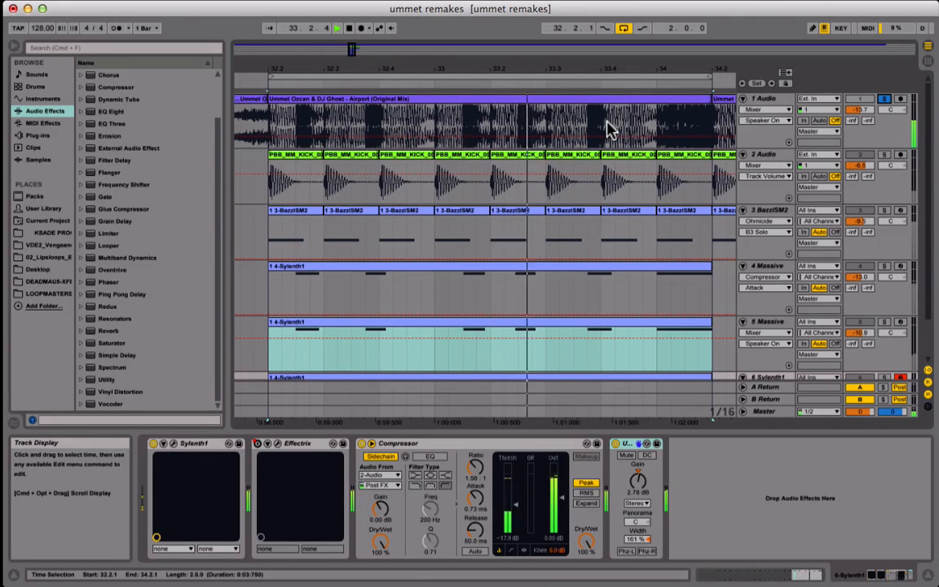
left_click(350, 28)
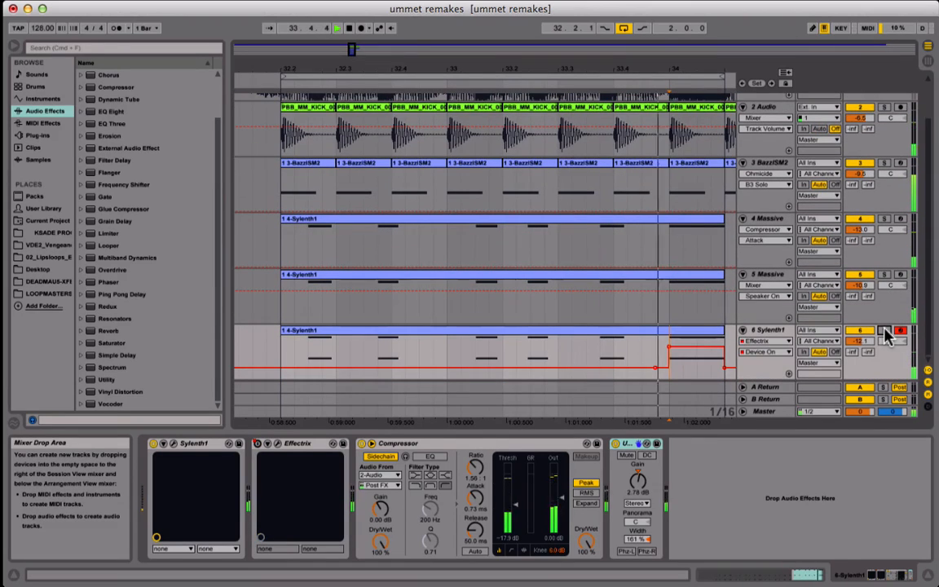
left_click(763, 330)
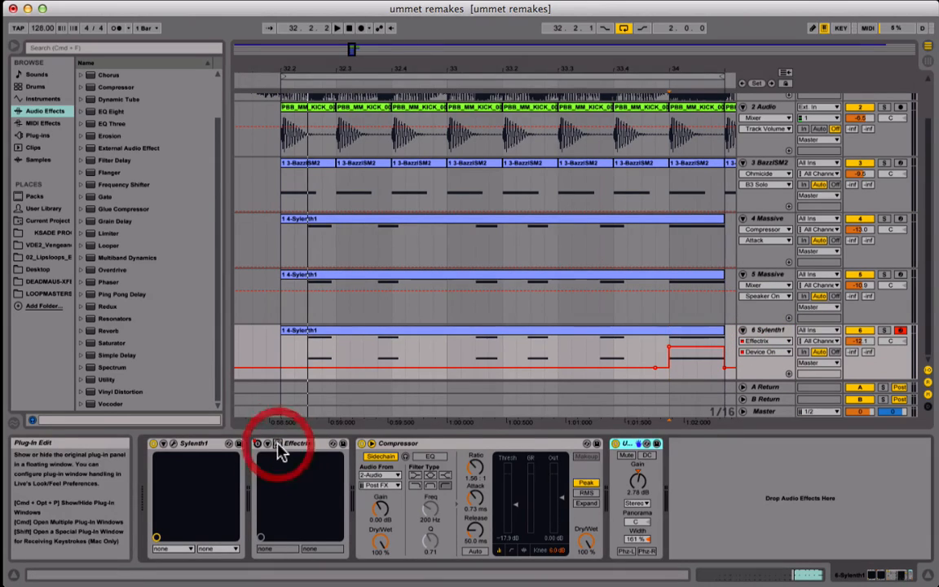
Step: Open Effectrix and set its pattern to X-Loop, Vinyl, Tonal Delay, Crush and Delay
left_click(279, 443)
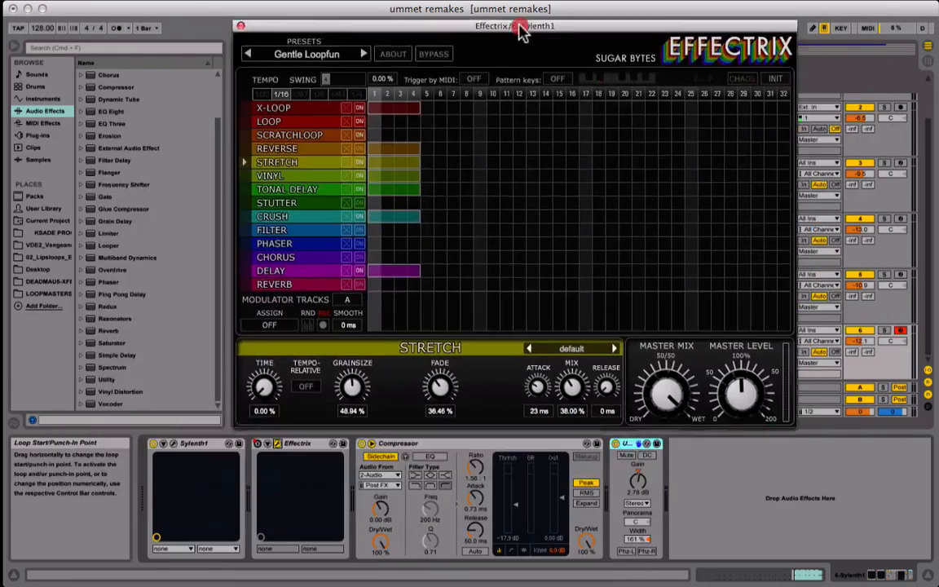
left_click_drag(514, 26, 451, 80)
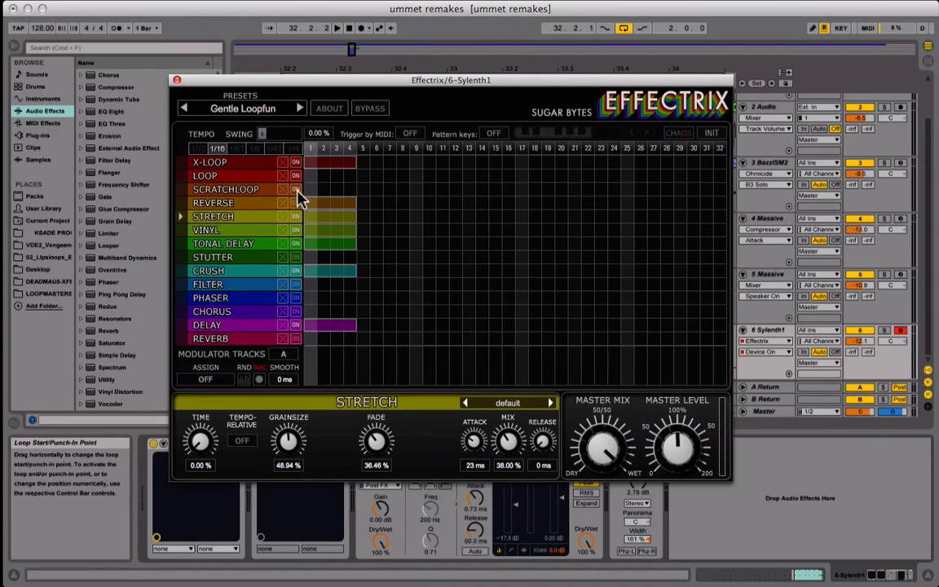
left_click(296, 189)
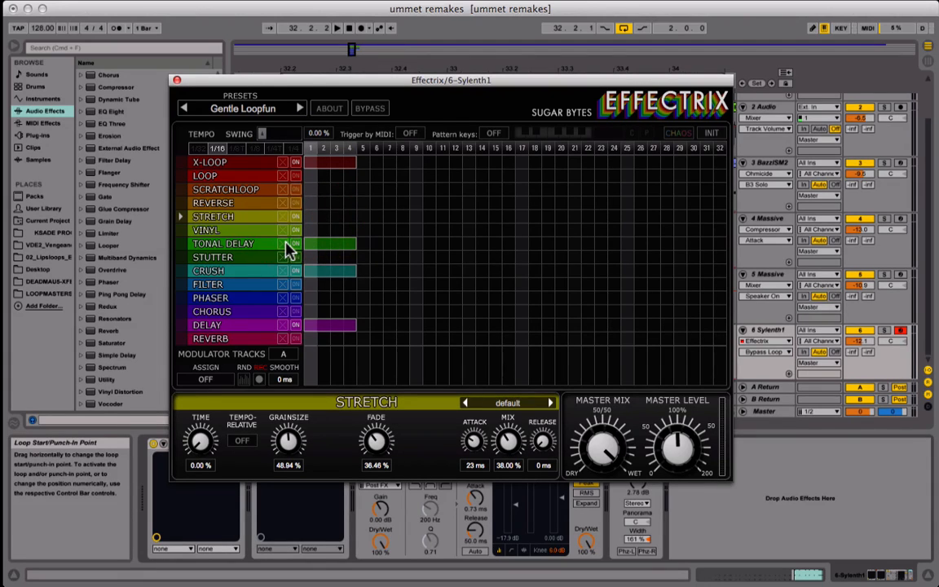
left_click(336, 27)
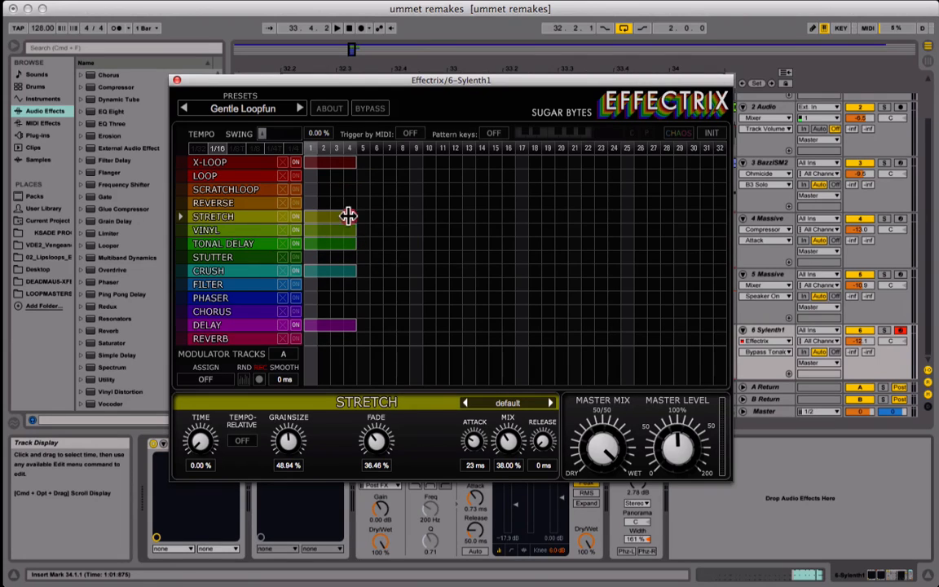
left_click(337, 27)
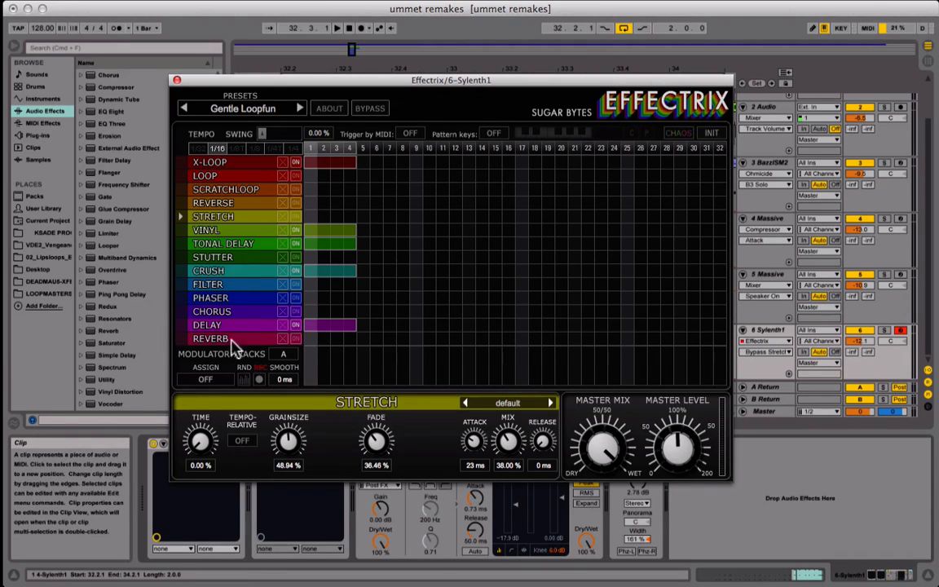
mouse_move(234, 163)
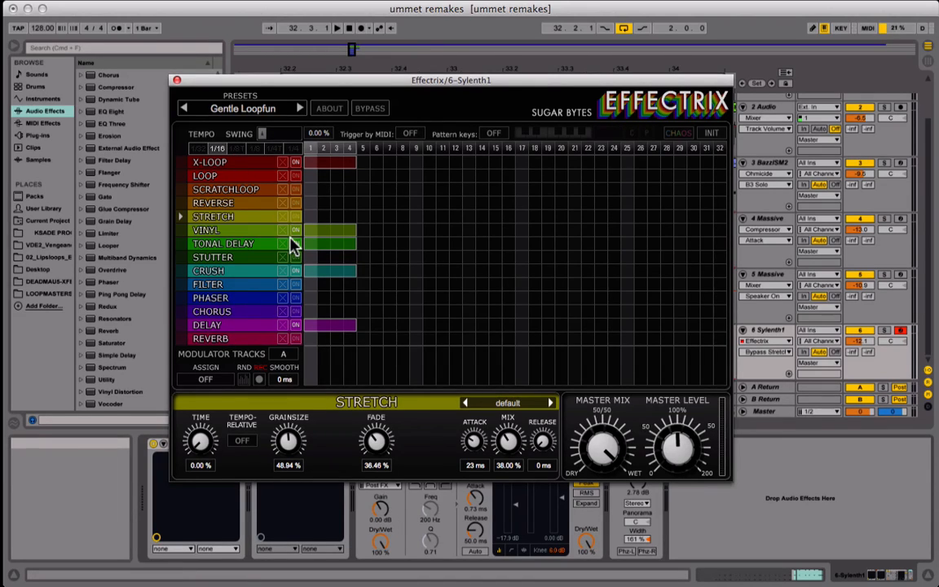
mouse_move(326, 147)
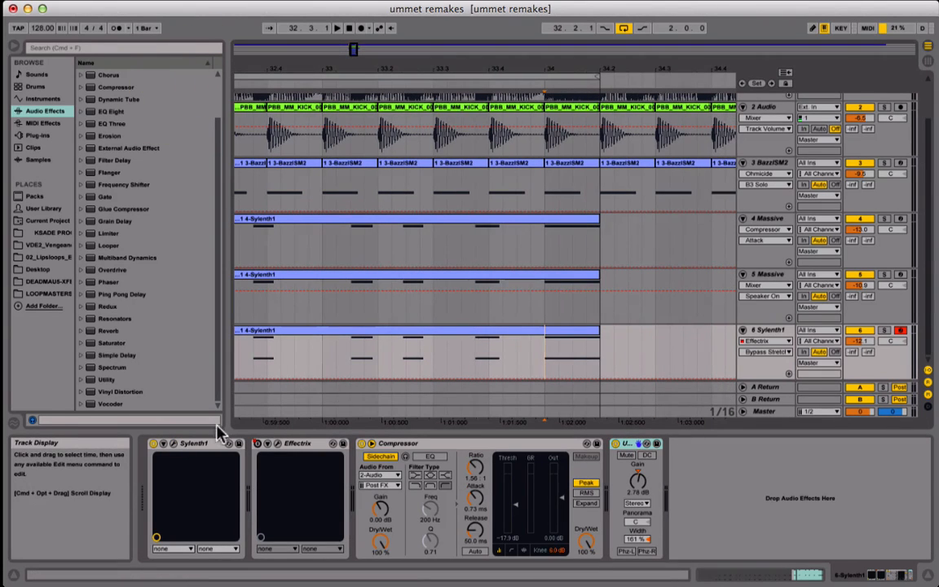
Step: Show the 4 Massive track's Massive, Effectrix and sidechained Compressor chain in the session mixer
left_click(762, 352)
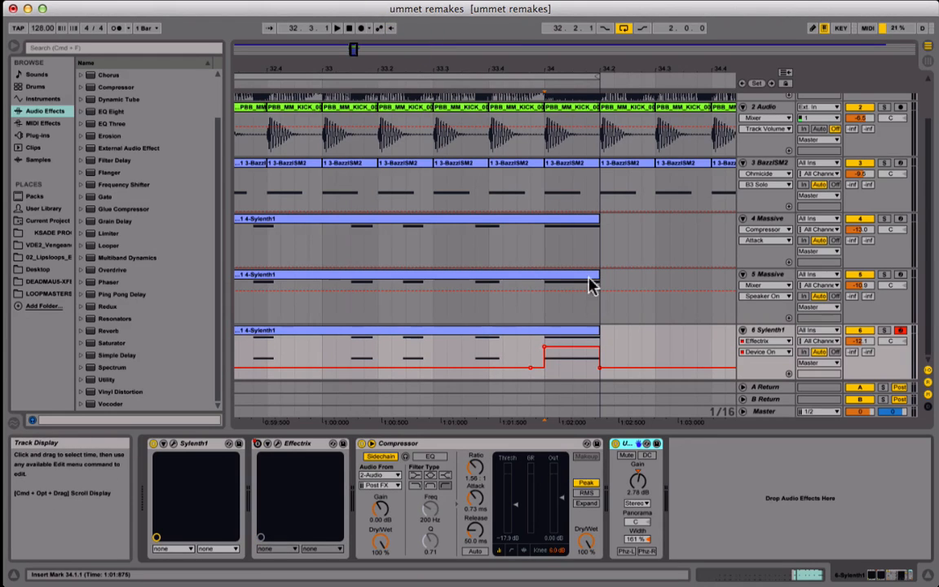
left_click(767, 217)
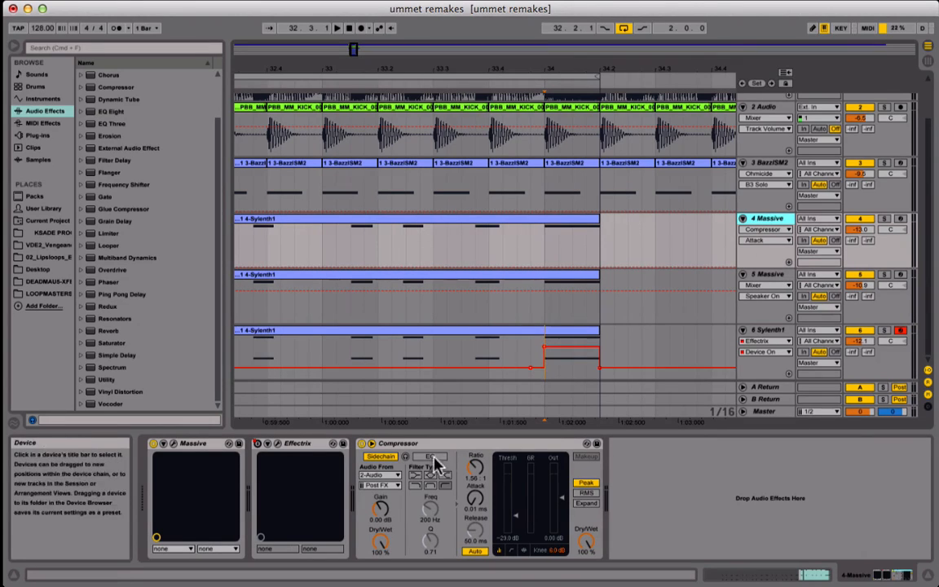
mouse_move(277, 432)
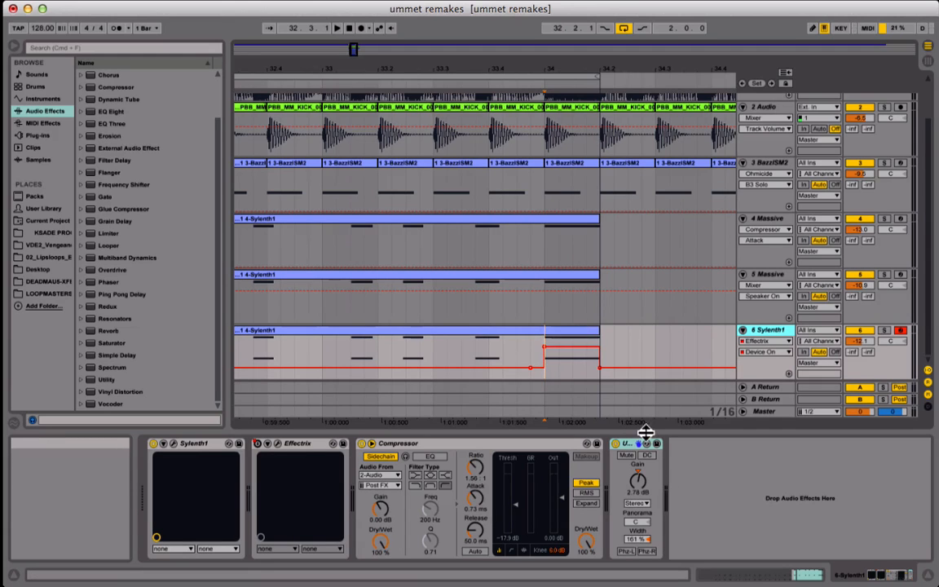
mouse_move(734, 297)
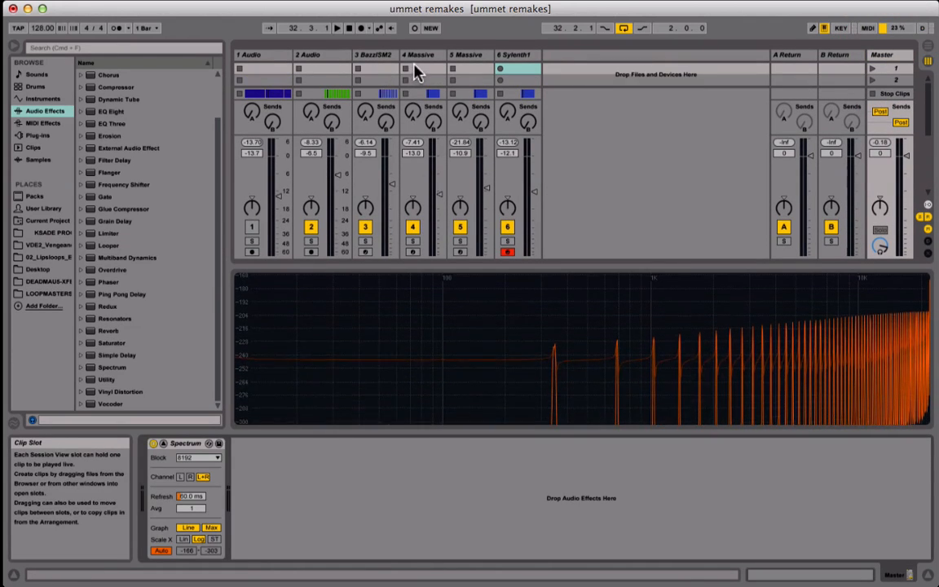
left_click(419, 55)
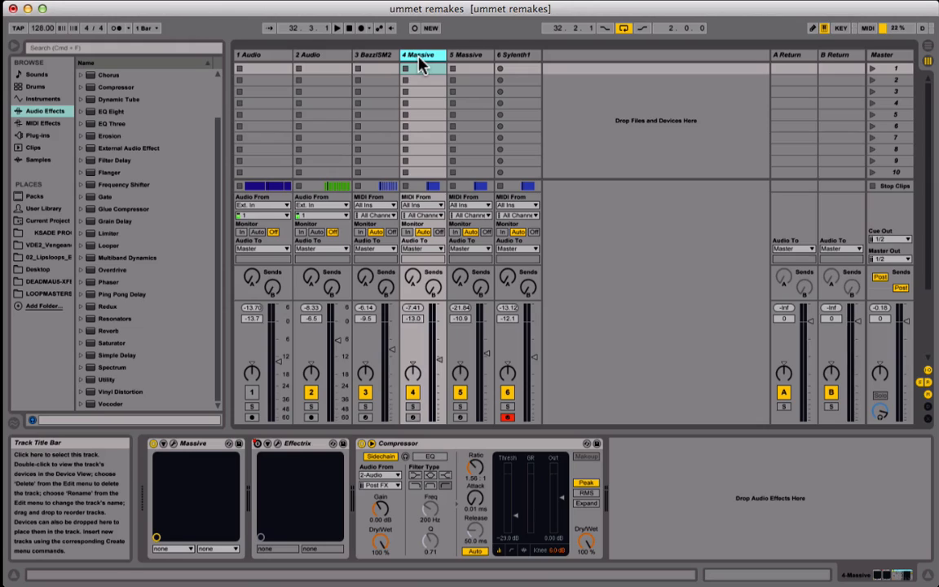